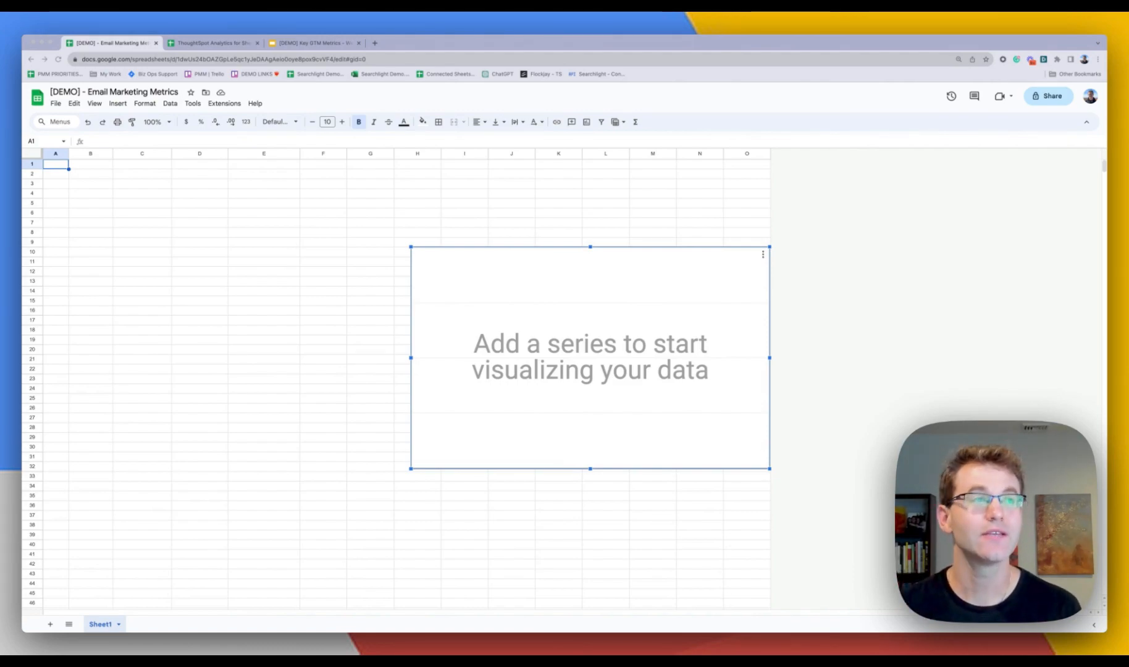
pyautogui.moveTo(1023, 208)
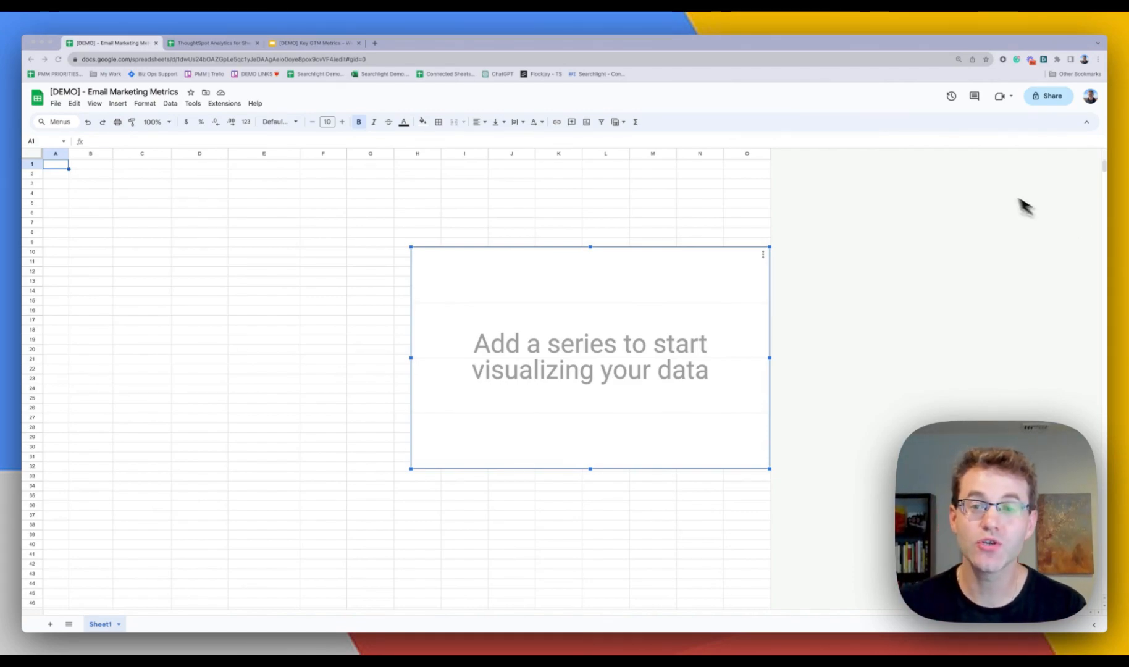
pyautogui.moveTo(348, 318)
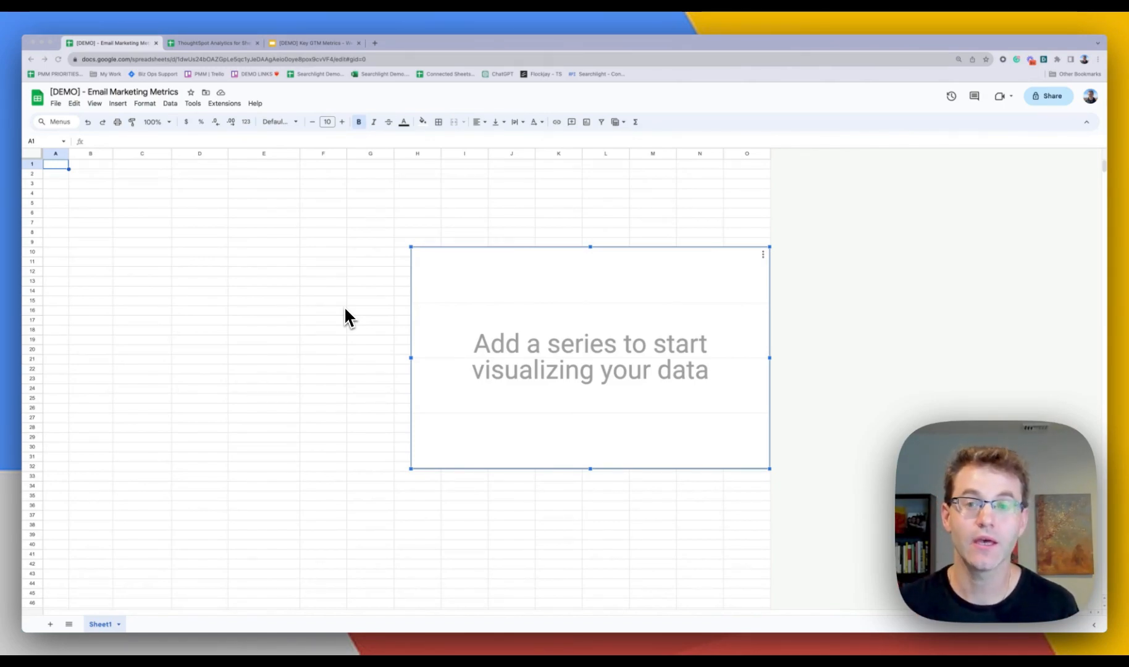
pyautogui.moveTo(338, 295)
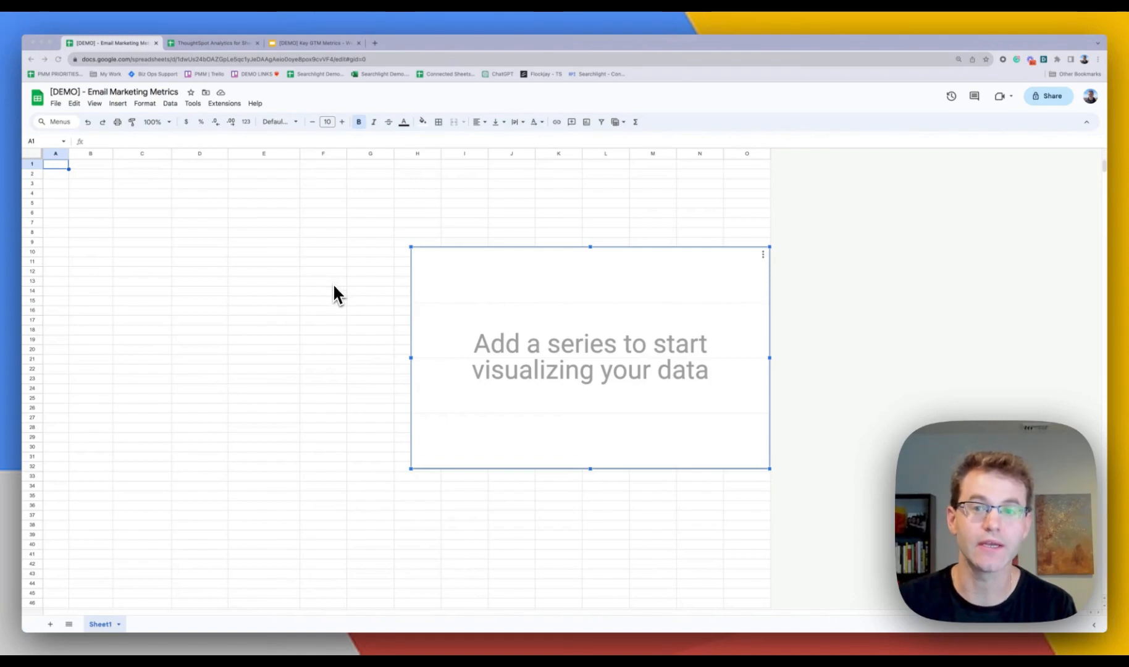
pyautogui.moveTo(350, 309)
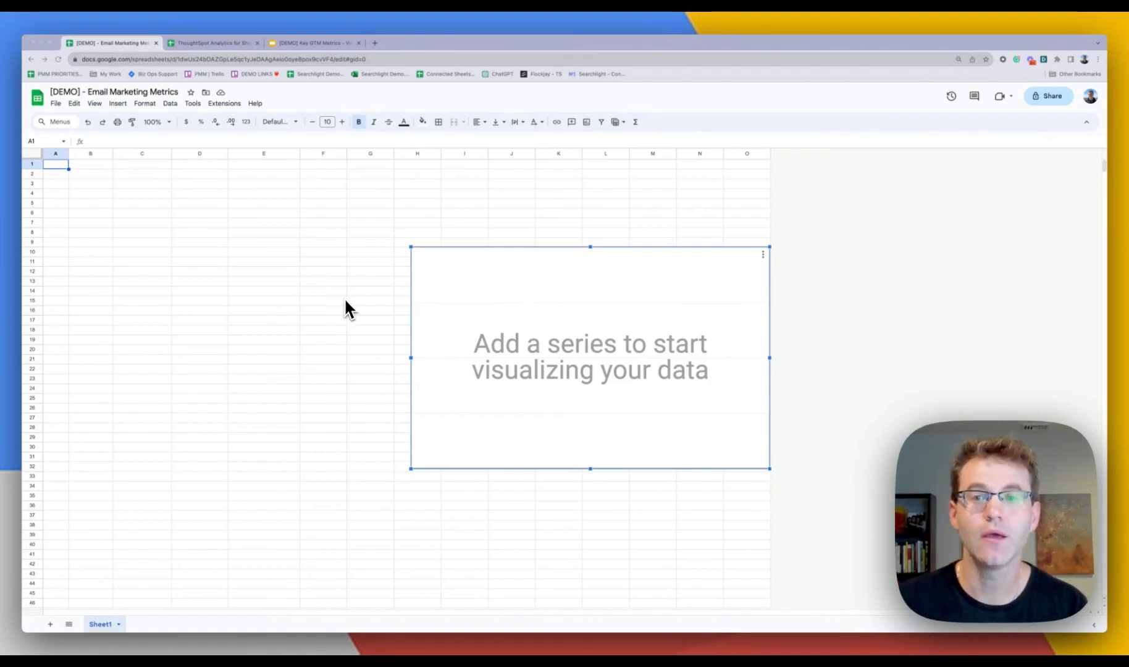
pyautogui.moveTo(333, 309)
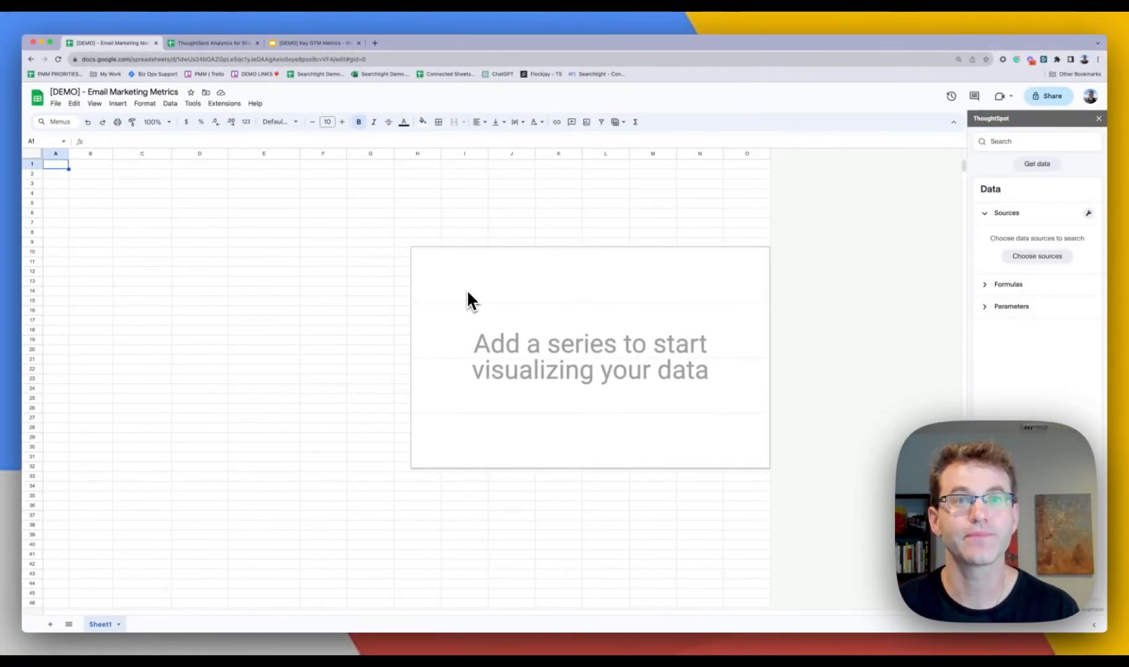
pyautogui.moveTo(1038, 255)
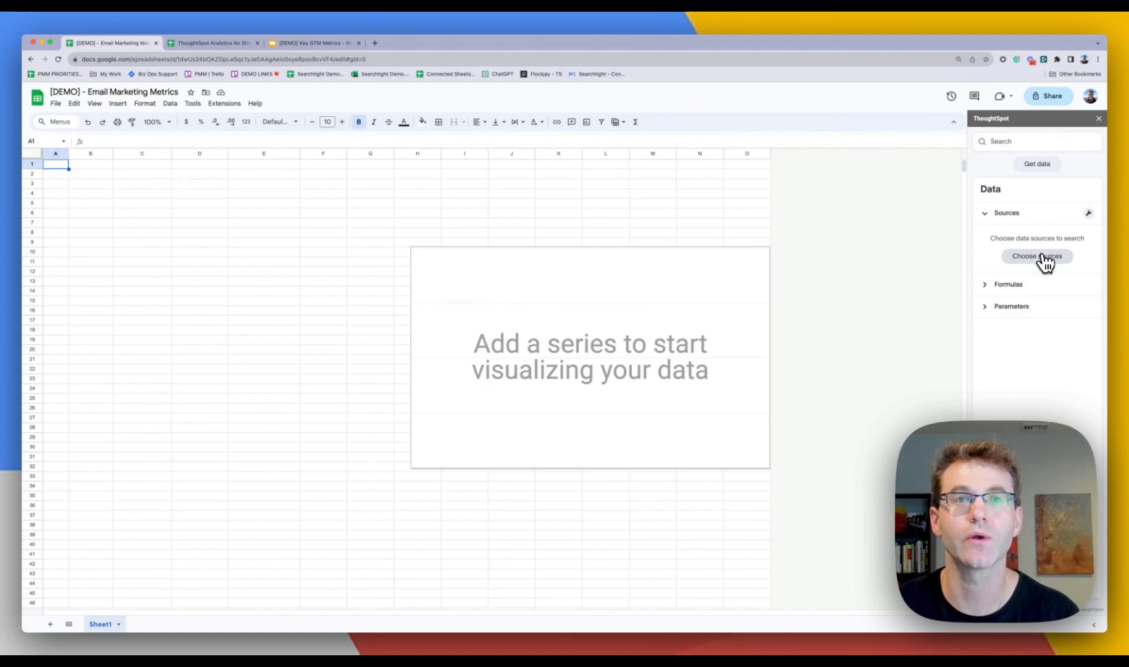
# - Choose the Email Marketing source and search Clicks, Campaign, Conversions, Gender, Region weekly
pyautogui.click(1036, 255)
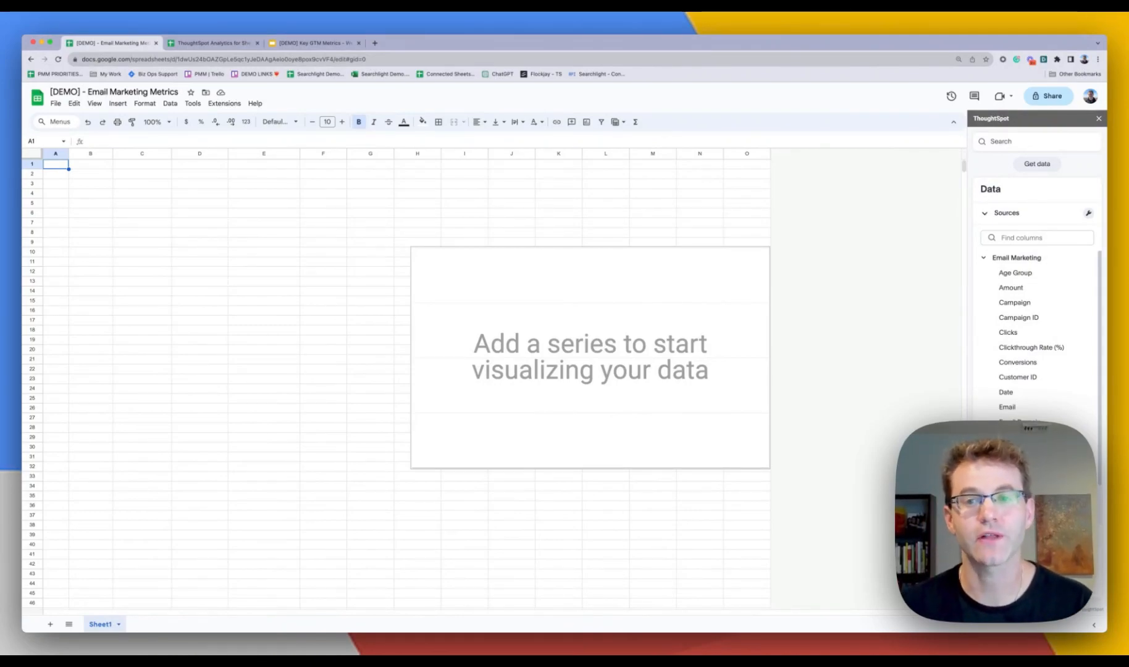
pyautogui.moveTo(1031, 342)
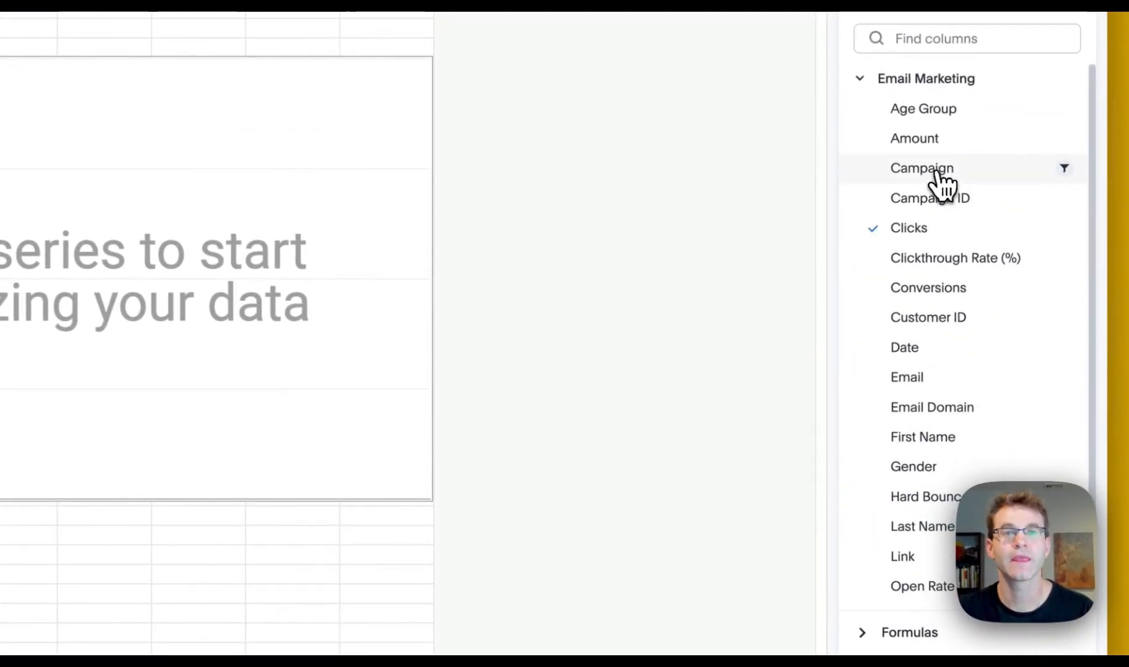
pyautogui.click(921, 168)
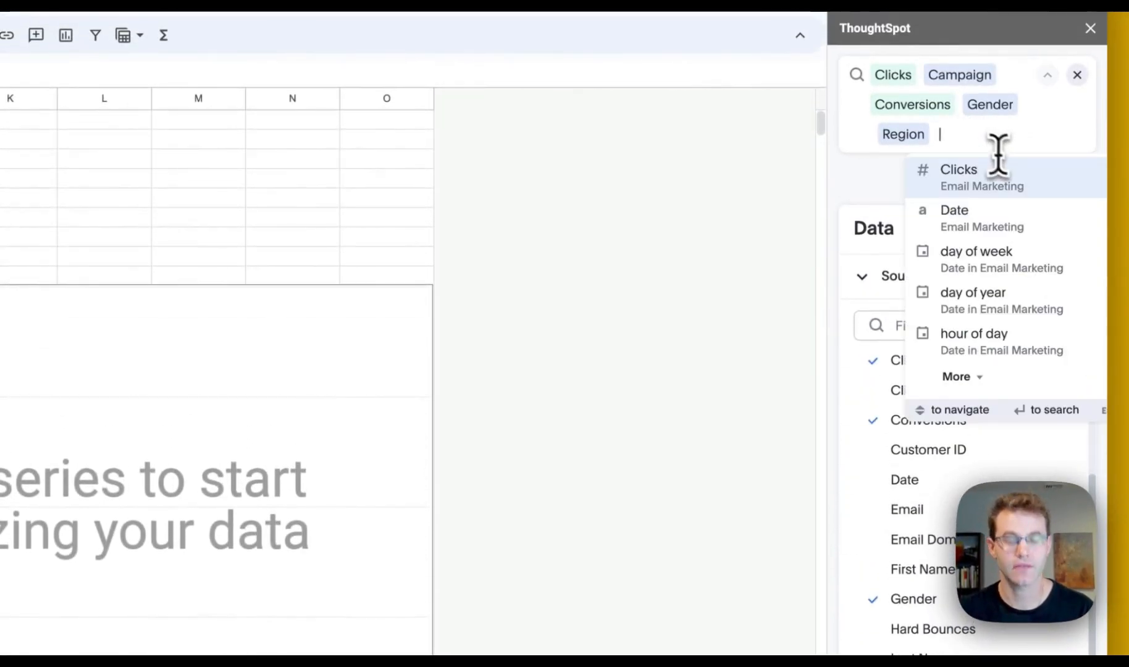
pyautogui.write('weekly')
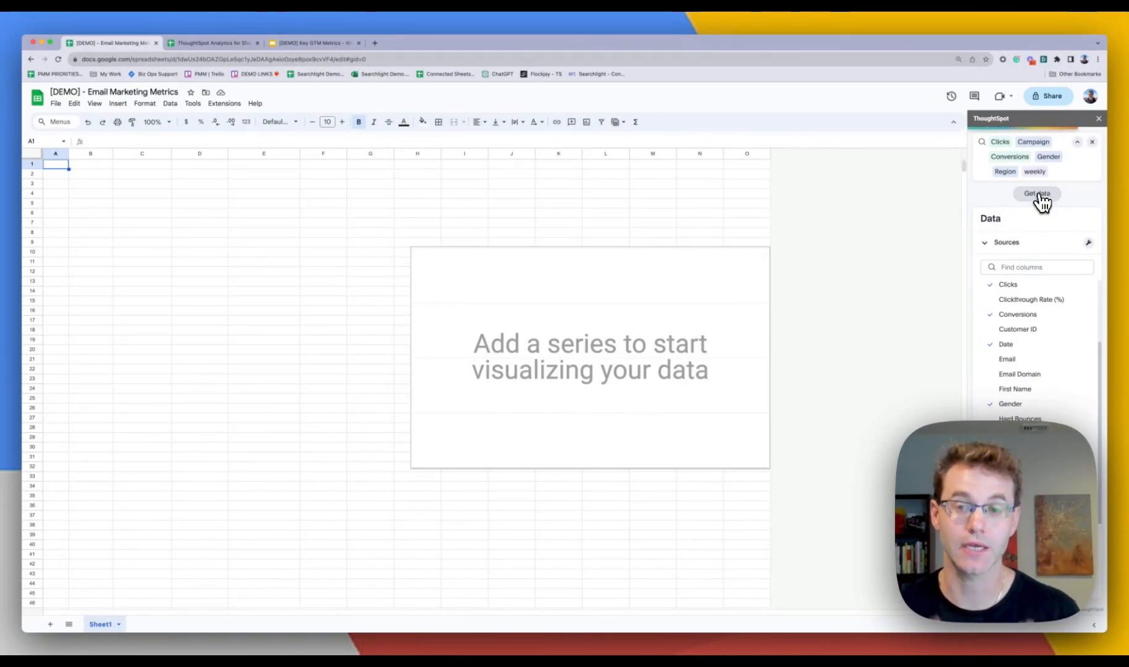
# - Get the search results into the sheet and open the blank chart's options
pyautogui.click(1036, 192)
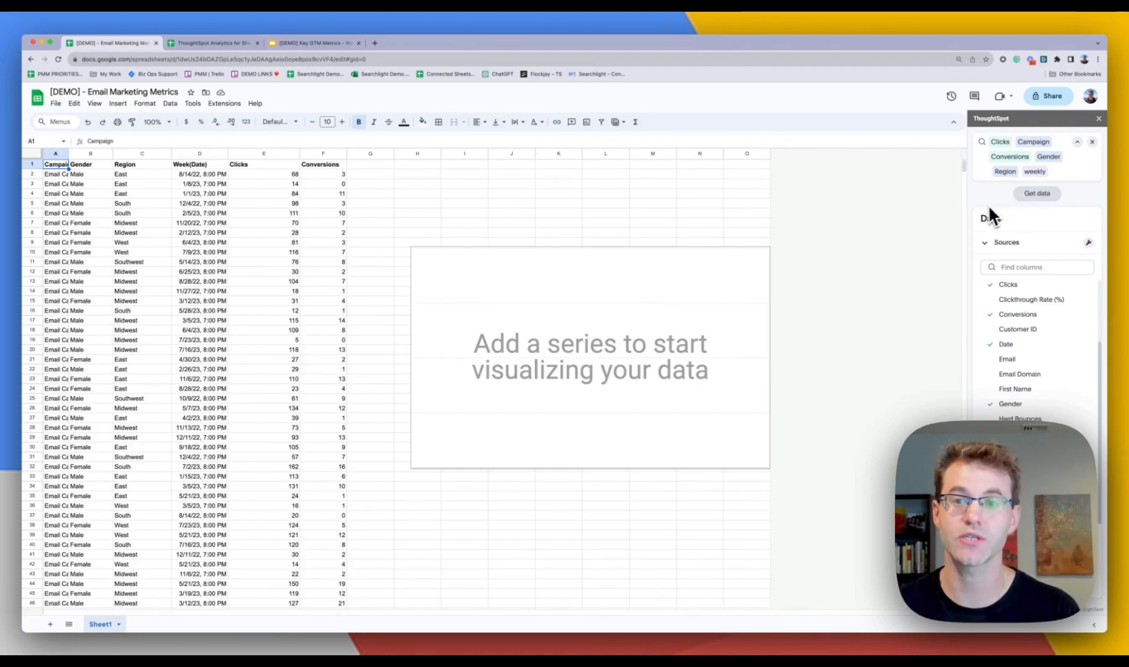
pyautogui.moveTo(301, 286)
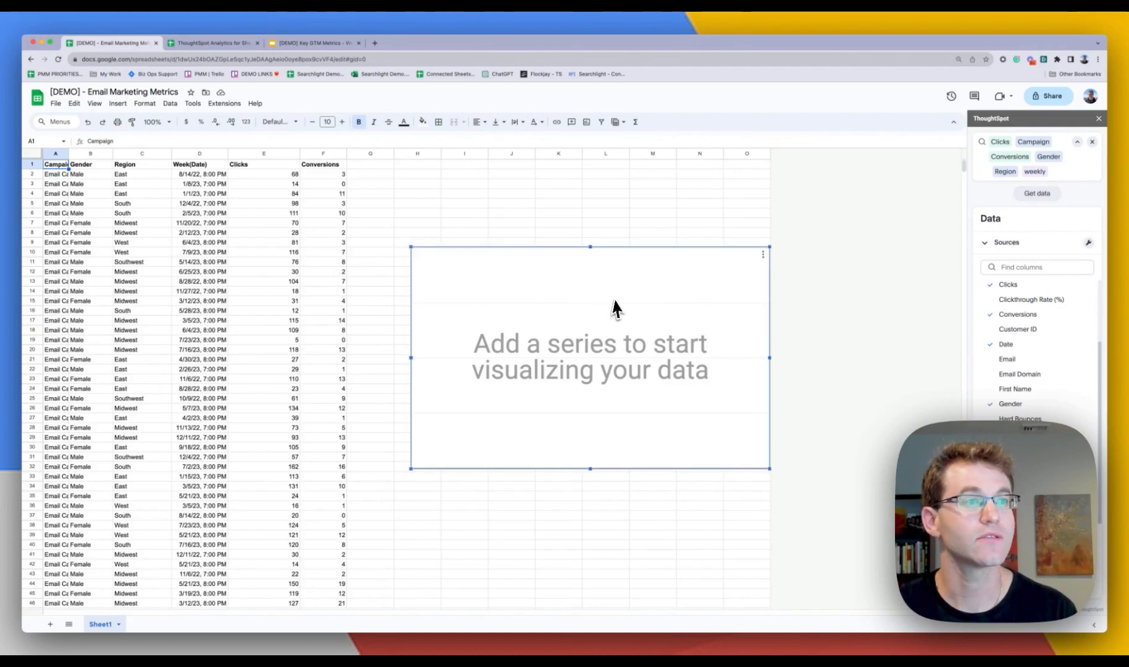
pyautogui.click(762, 255)
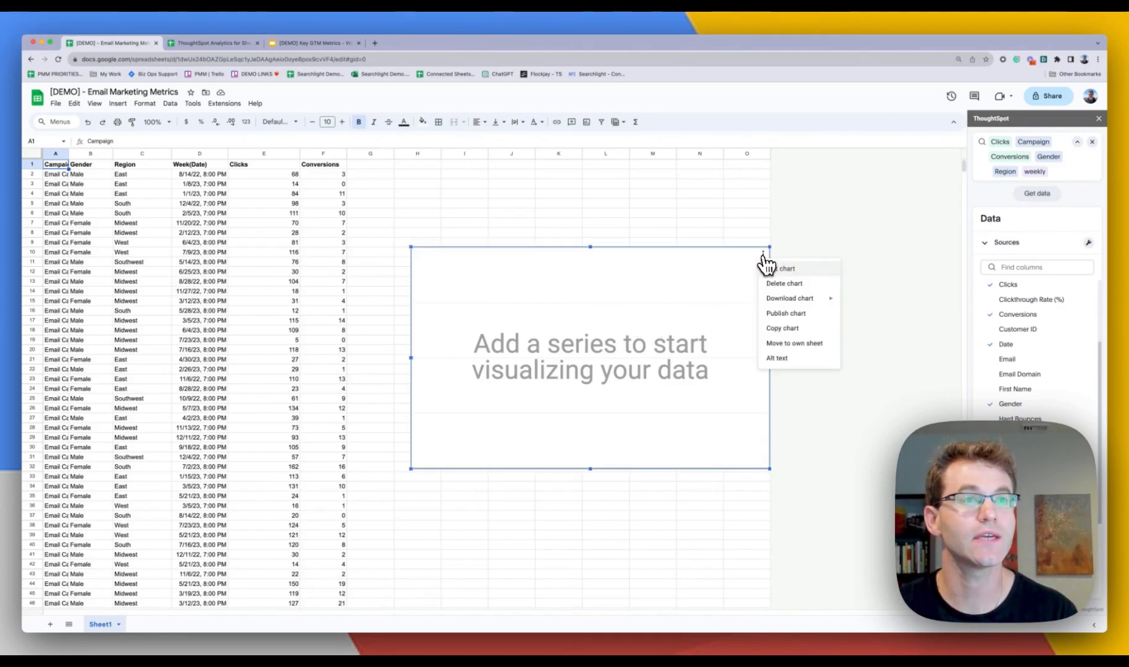
pyautogui.moveTo(780, 277)
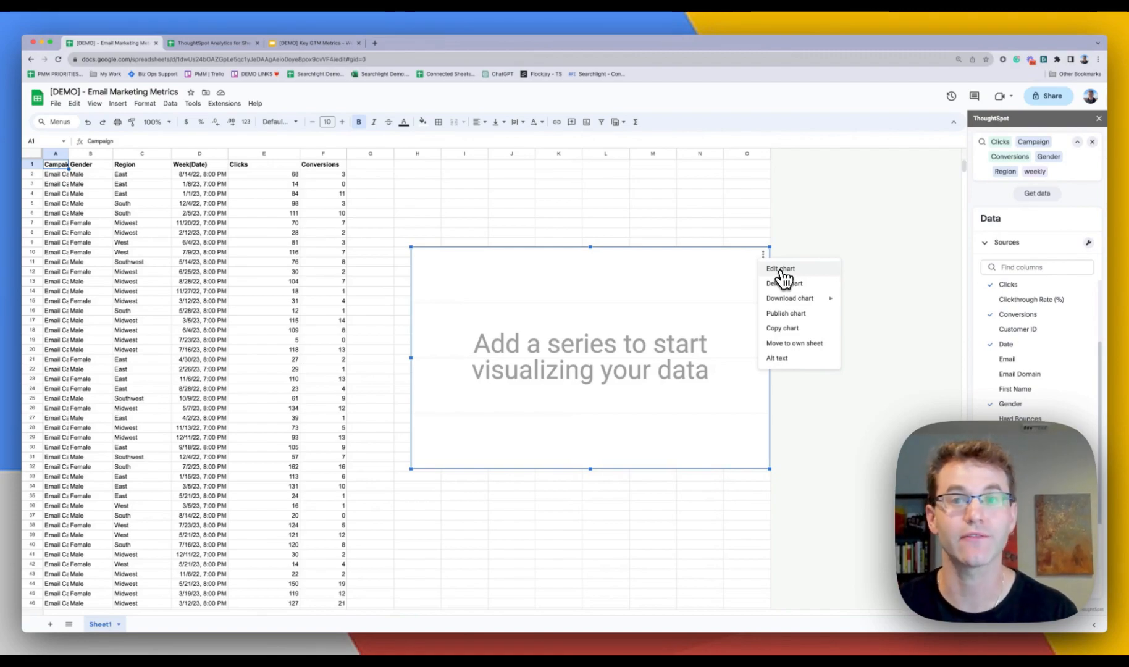
# - Edit the chart setup and put Campaign on the horizontal axis
pyautogui.click(781, 269)
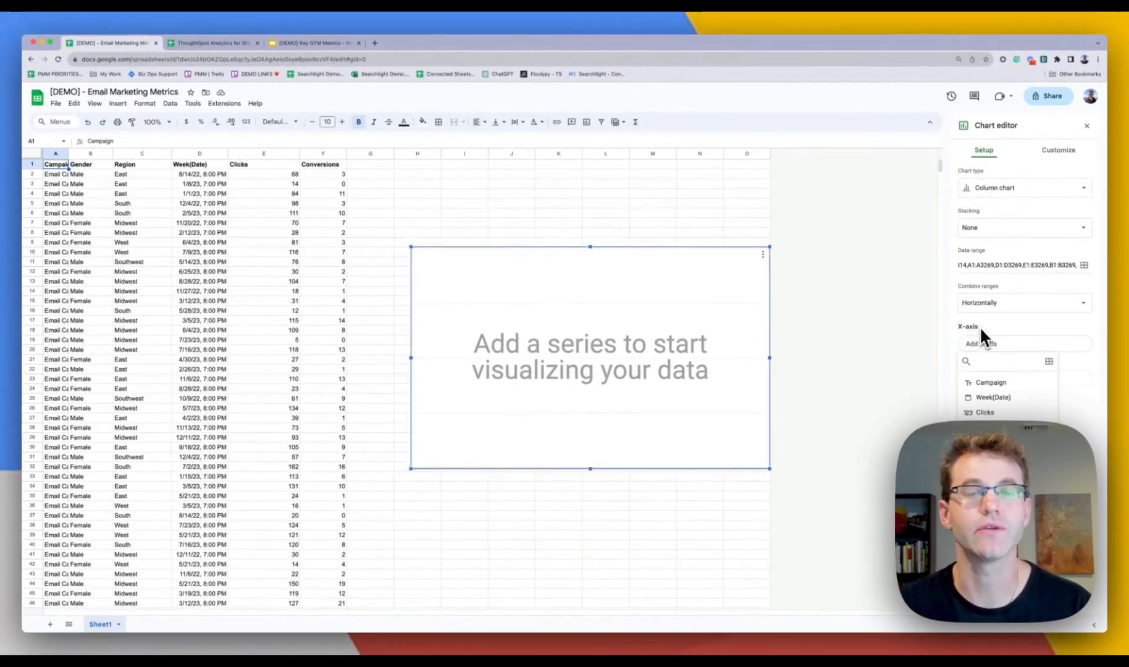
pyautogui.moveTo(1019, 338)
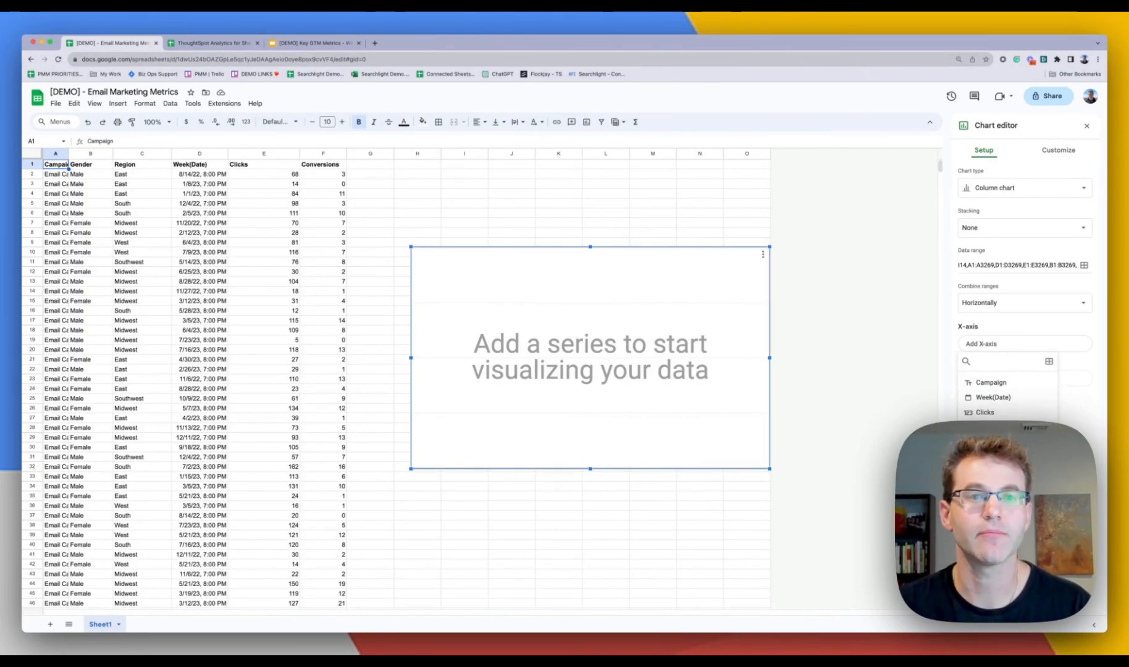
pyautogui.click(990, 382)
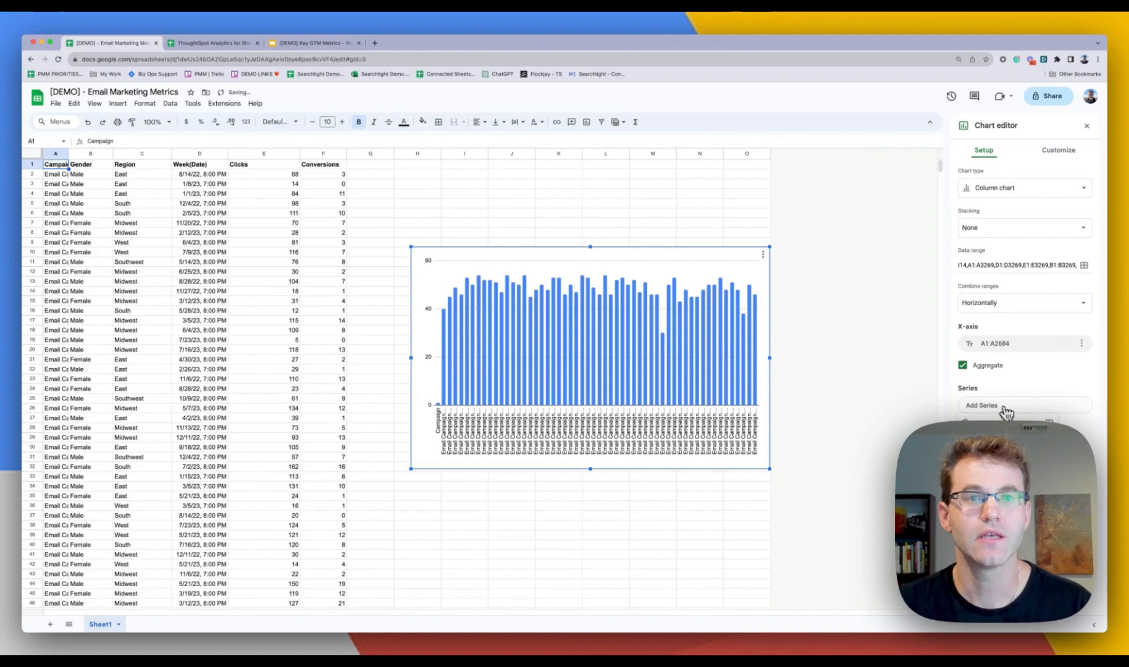
pyautogui.moveTo(1005, 413)
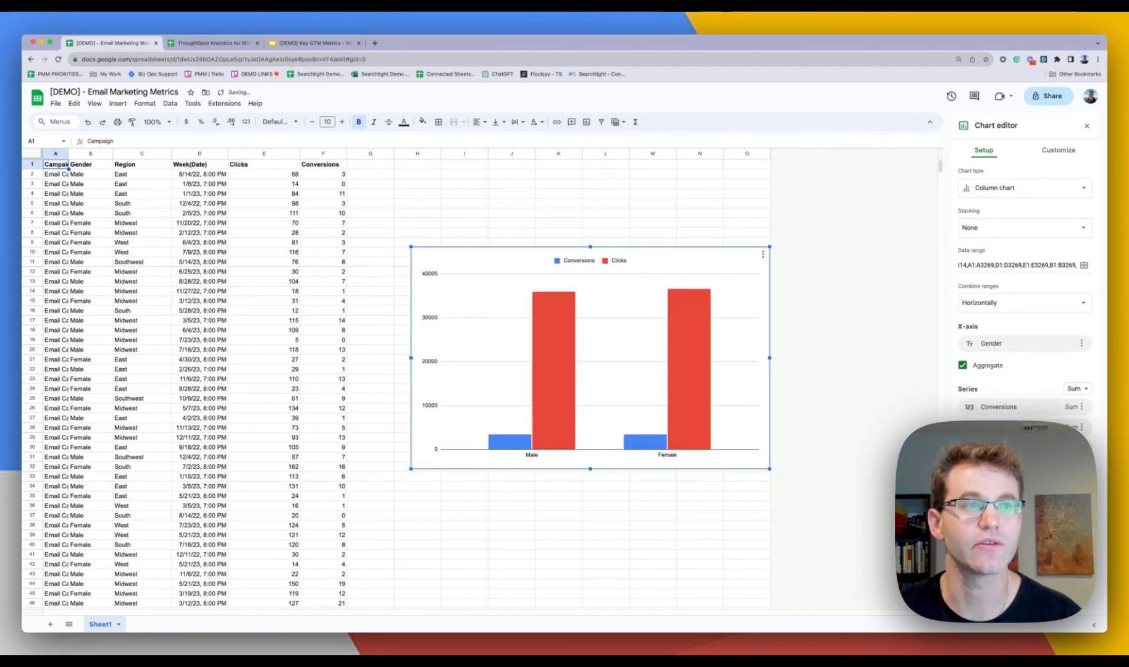
pyautogui.moveTo(818, 562)
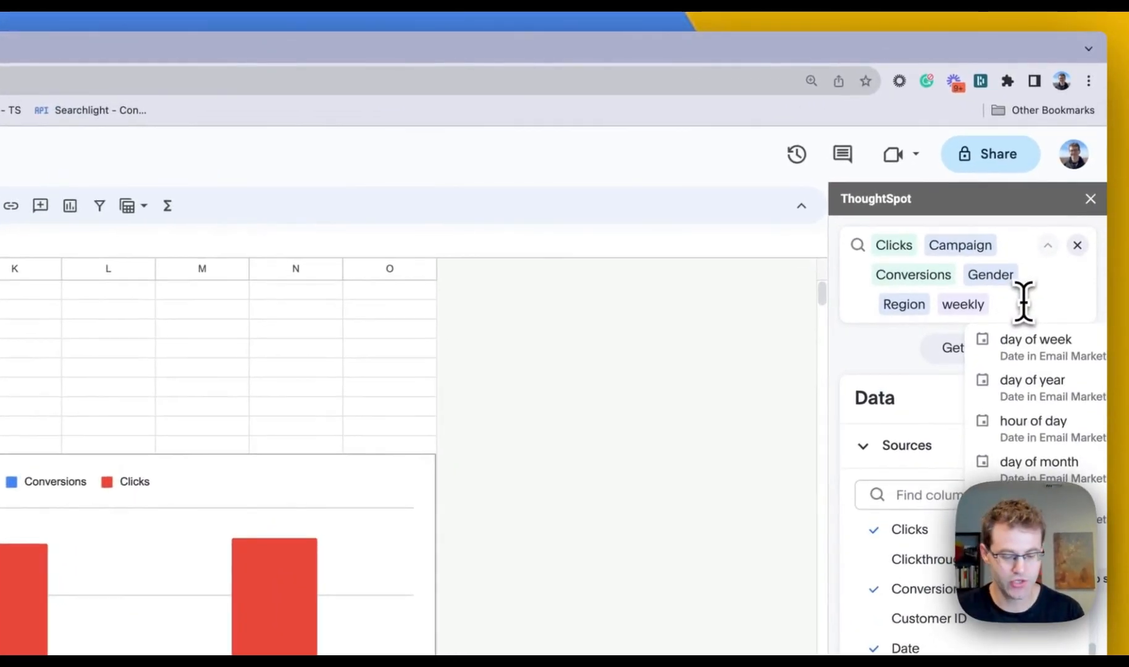
# - Refine the search with california and last week, then refetch the daily rows
pyautogui.write('califo')
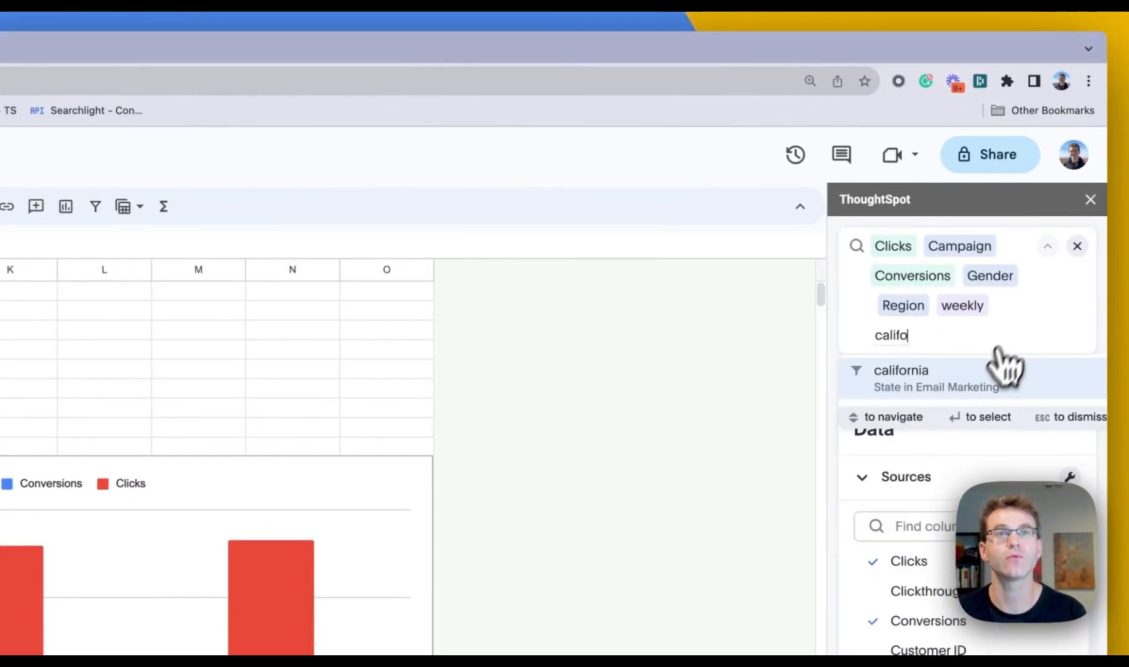
pyautogui.click(900, 369)
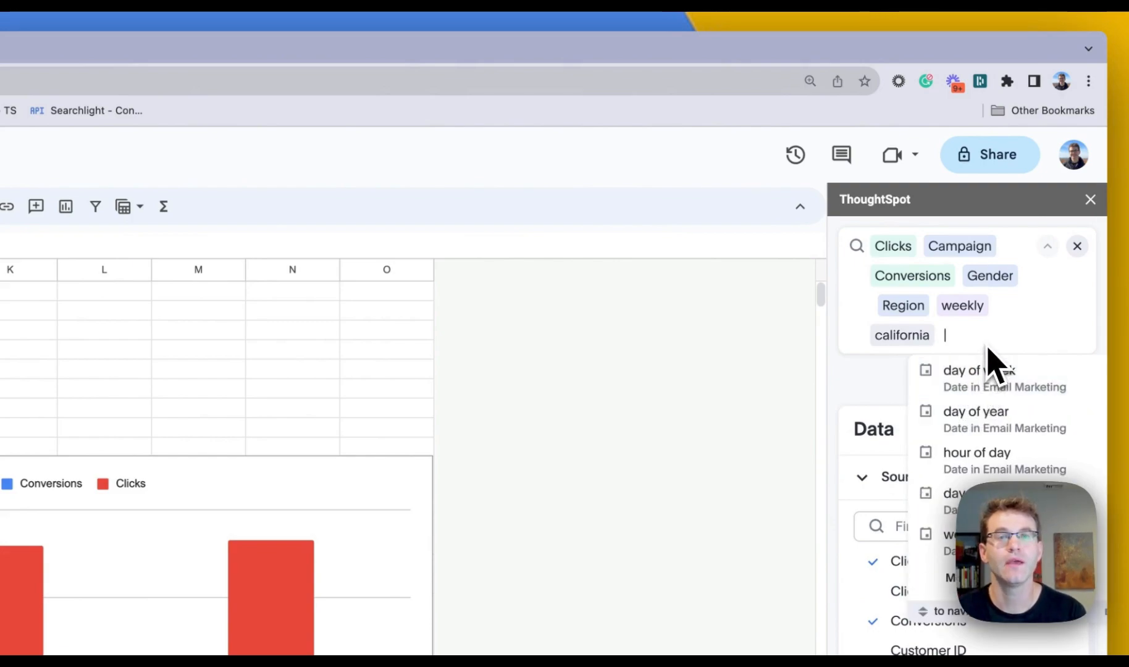
pyautogui.moveTo(989, 305)
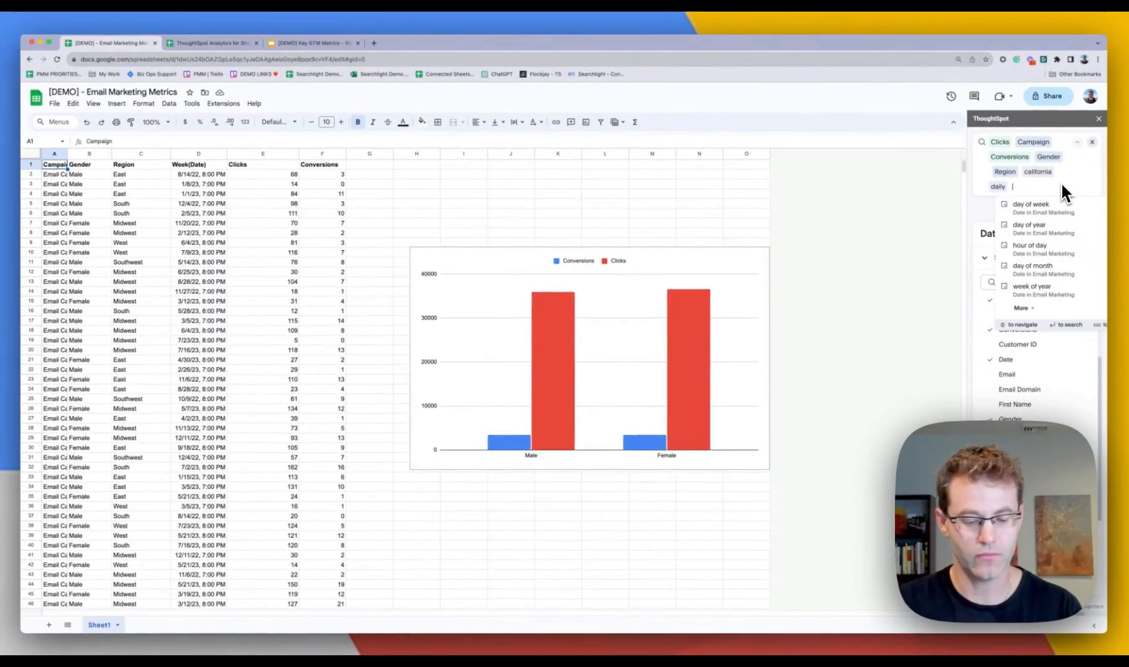
pyautogui.write('last week')
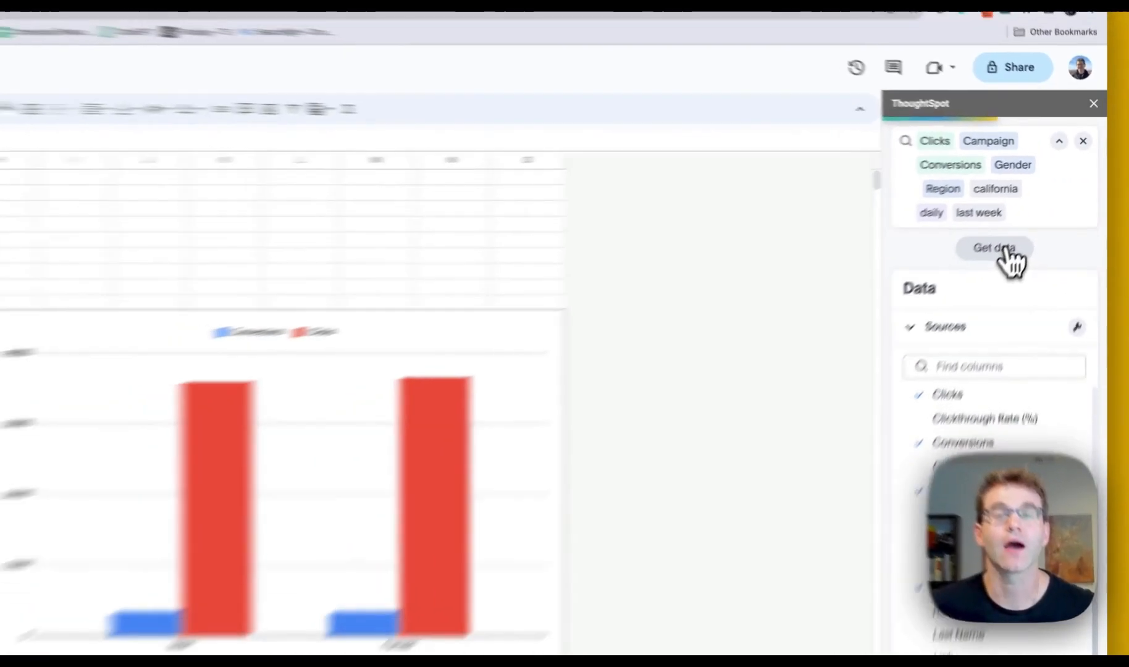
pyautogui.click(993, 247)
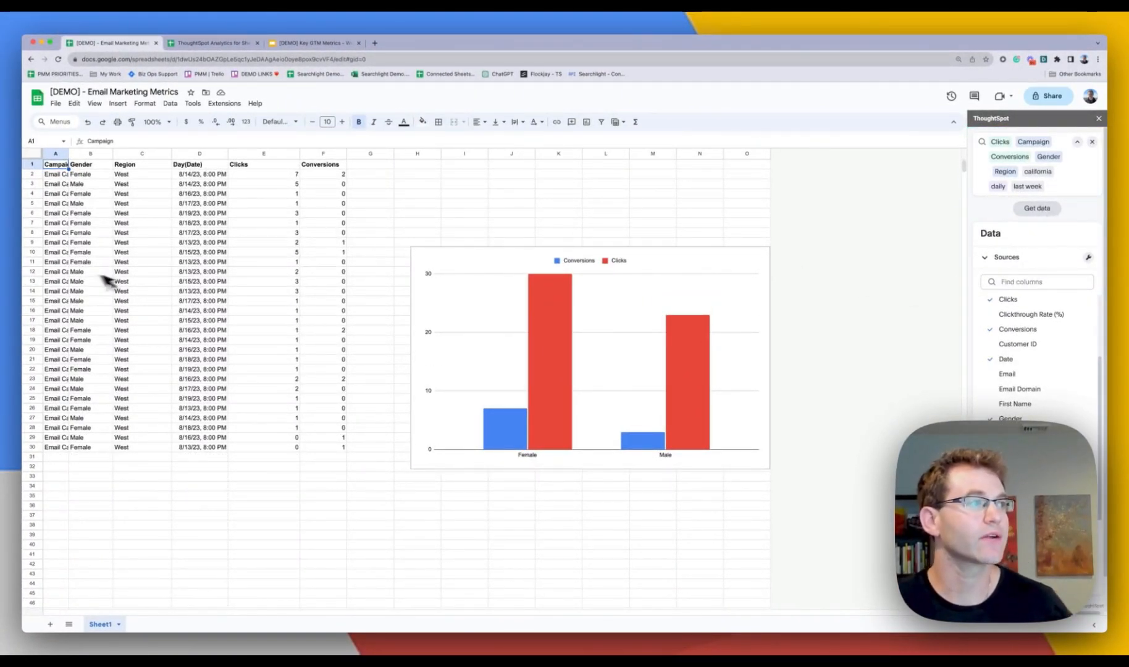
pyautogui.moveTo(633, 396)
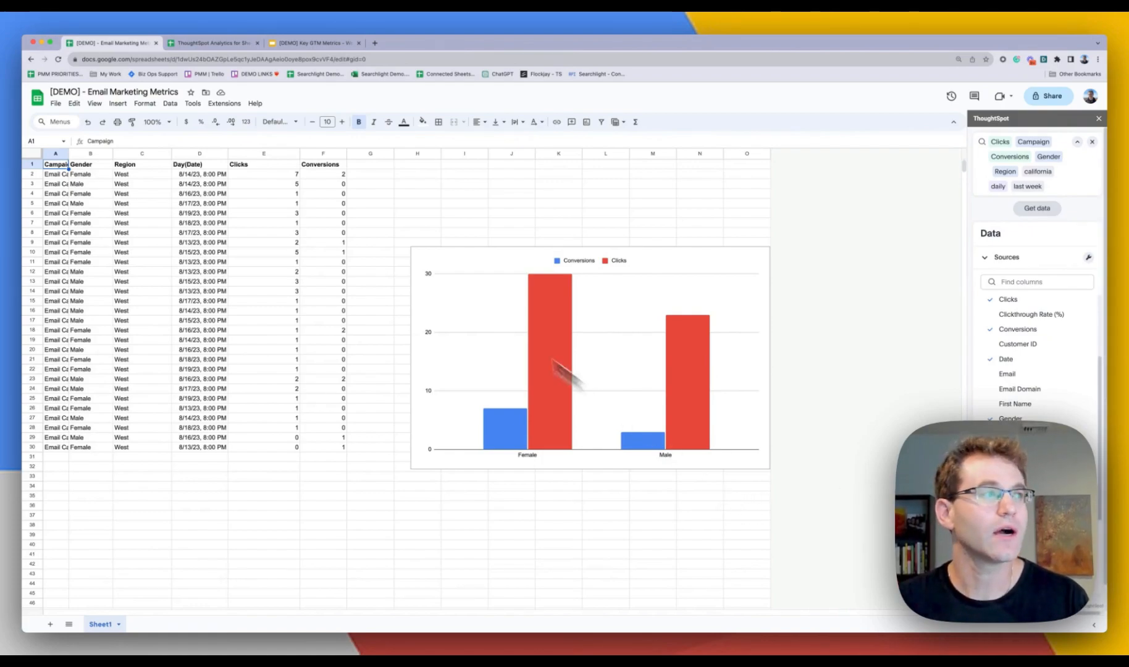
pyautogui.moveTo(446, 303)
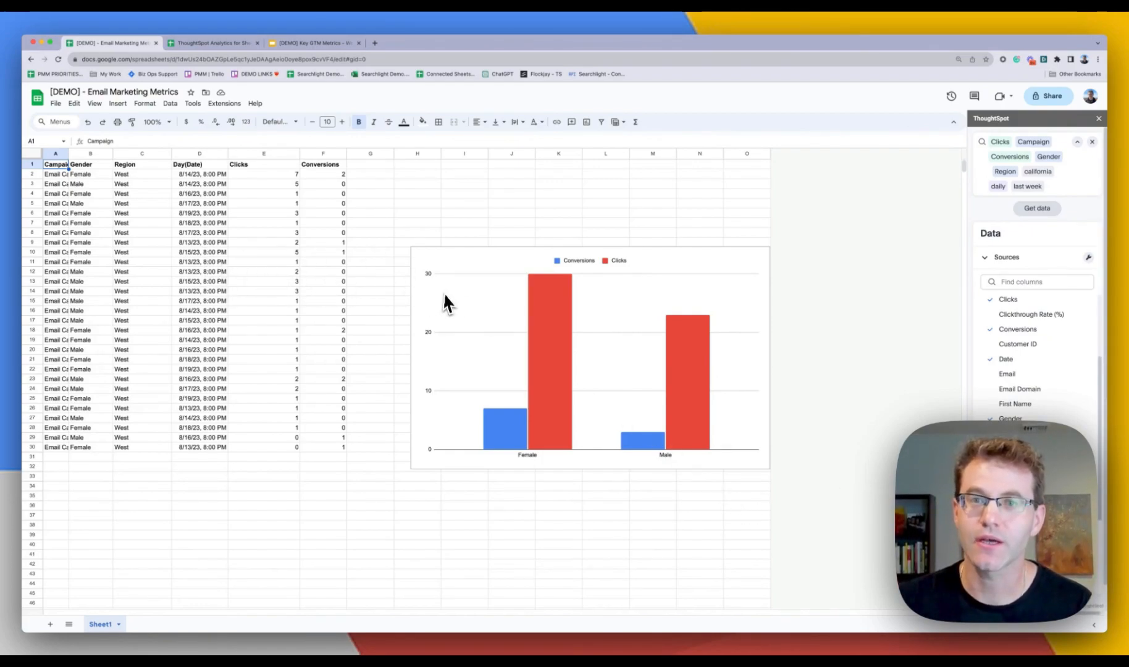
pyautogui.moveTo(504, 397)
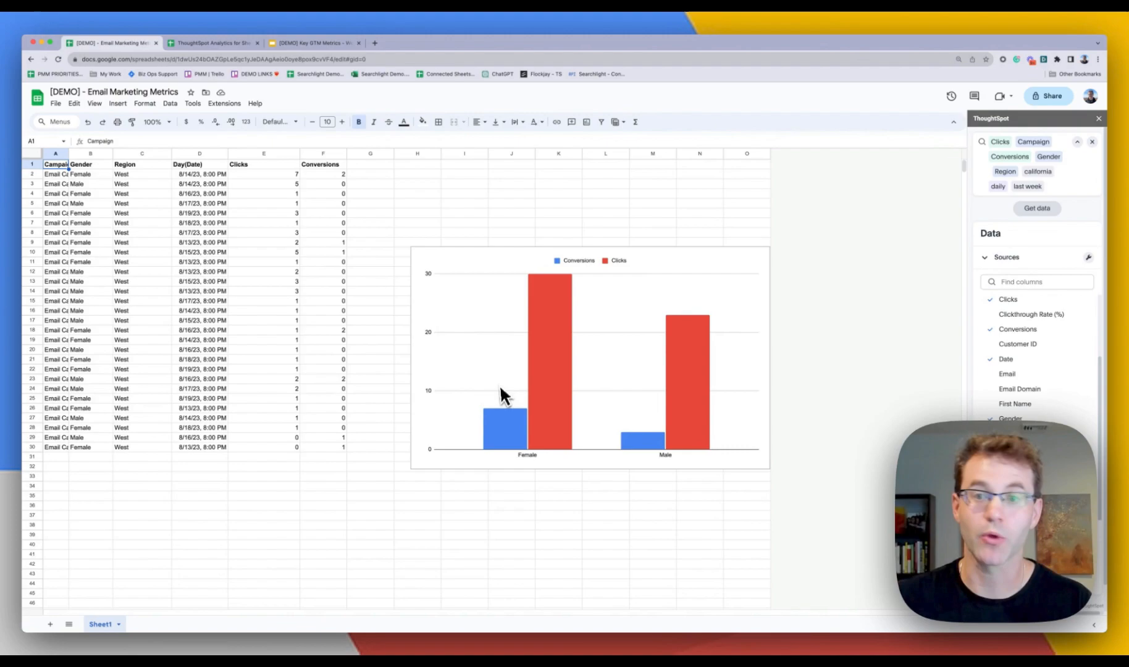
pyautogui.moveTo(561, 389)
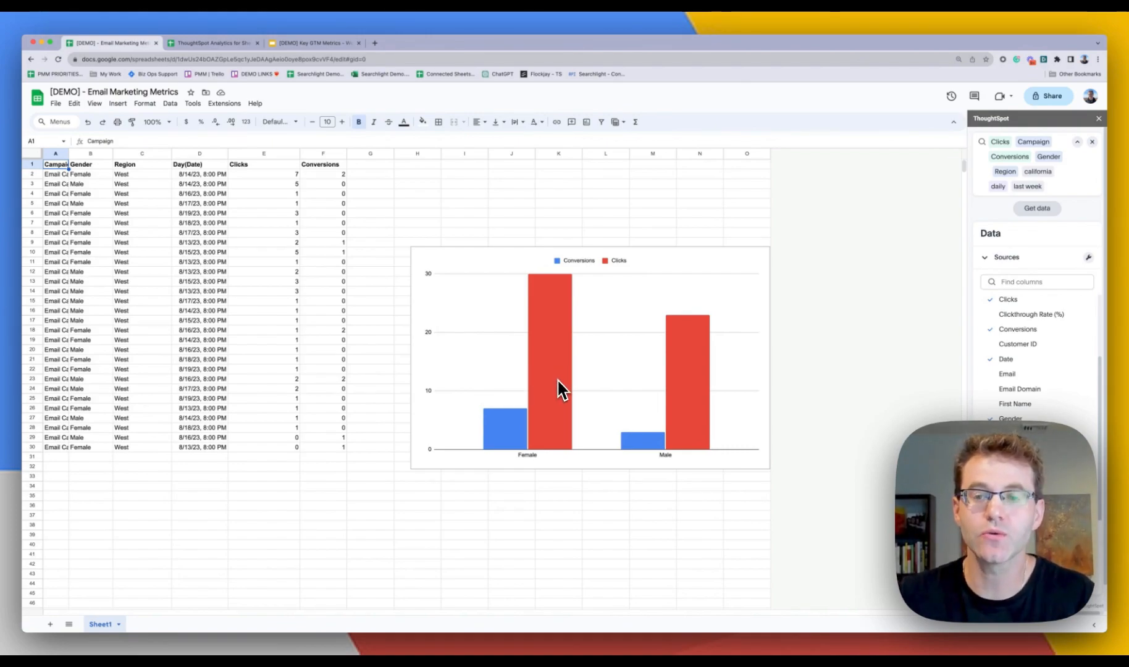
pyautogui.moveTo(282, 235)
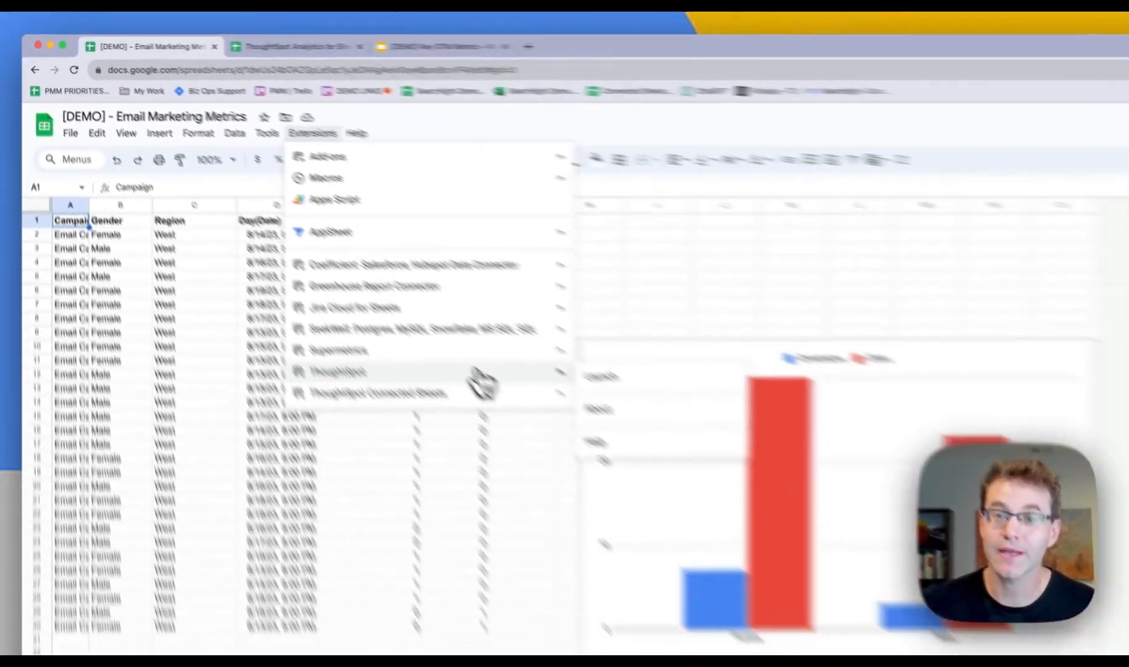
pyautogui.moveTo(242, 270)
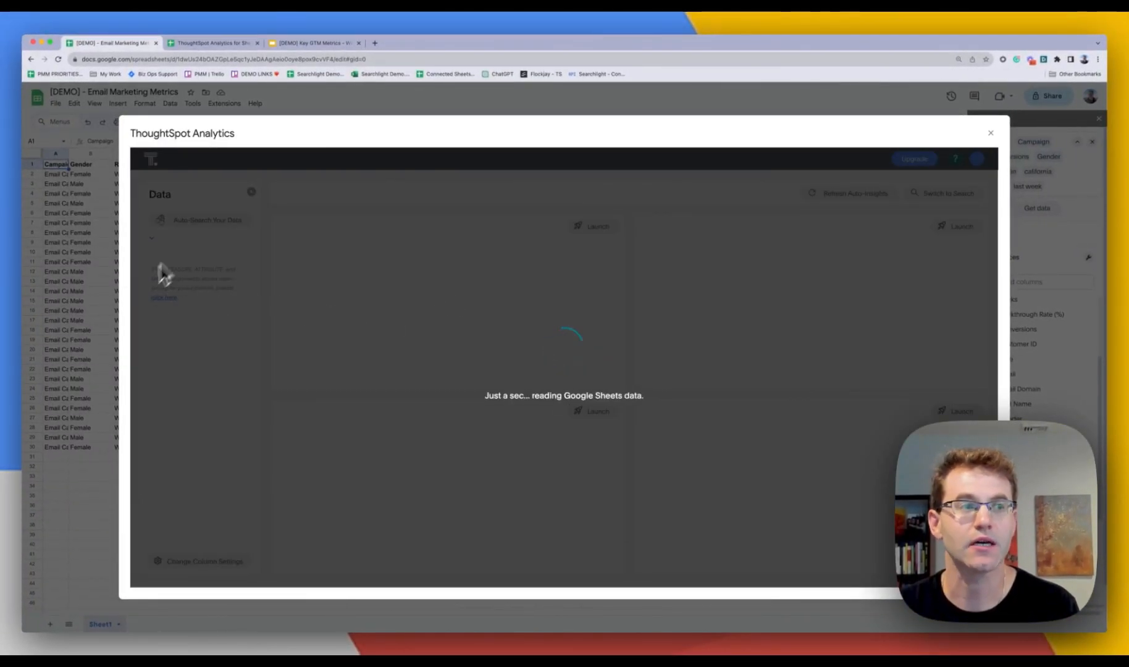
pyautogui.moveTo(450, 283)
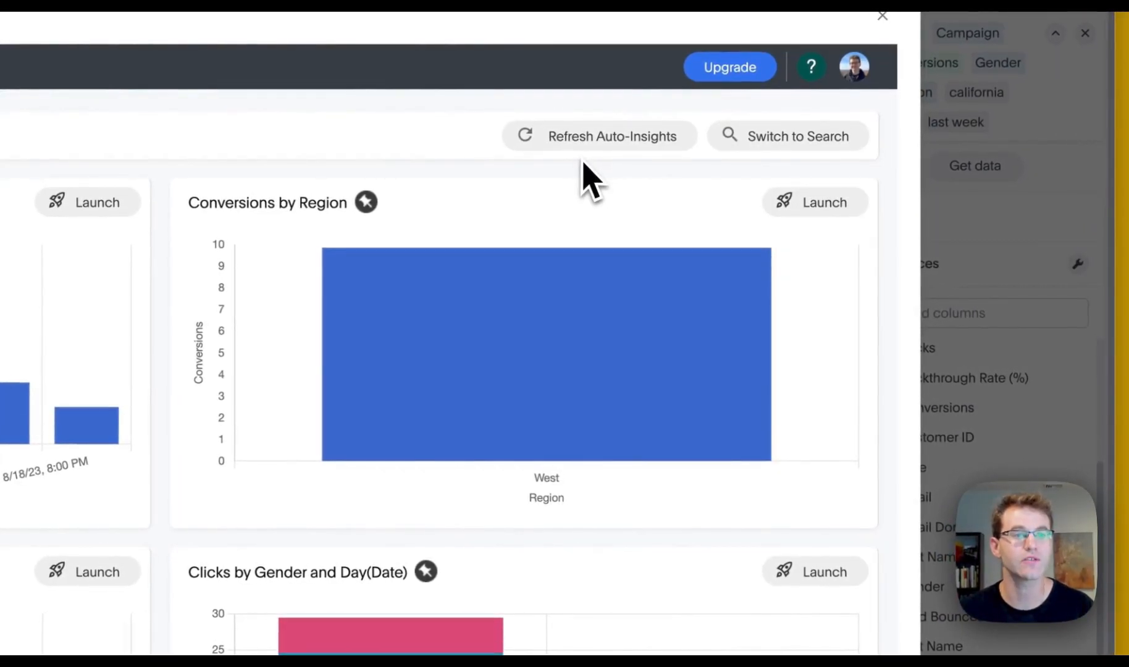
# - Drill the female 8/15/23 clicks bar down by Campaign in the auto-insights
pyautogui.scroll(-3)
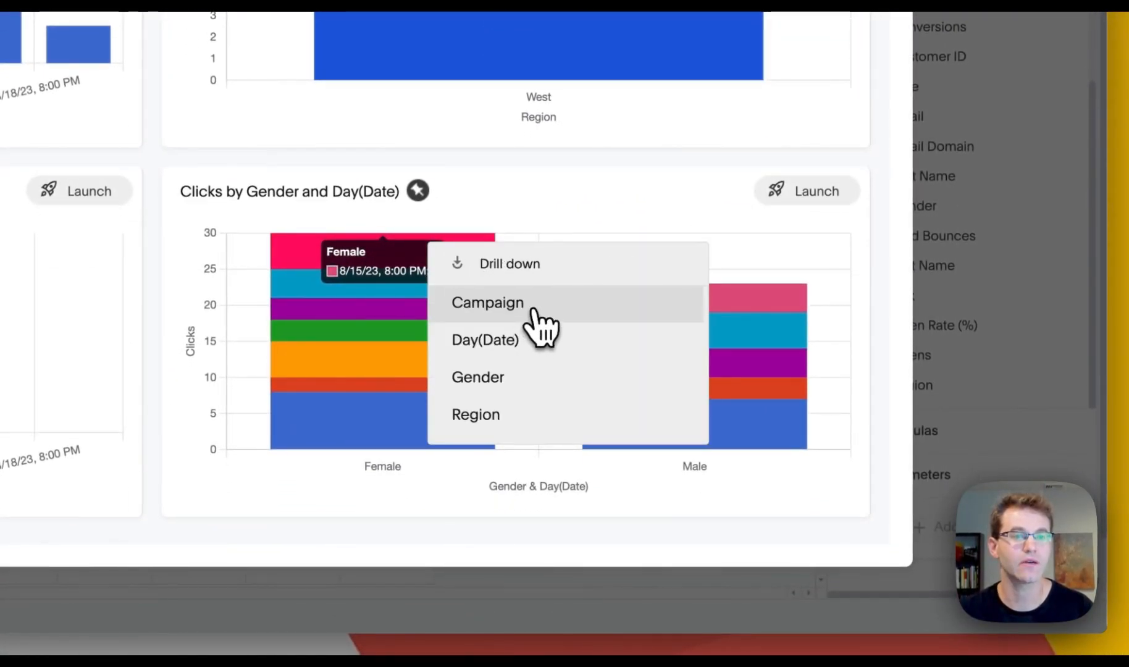
pyautogui.click(486, 302)
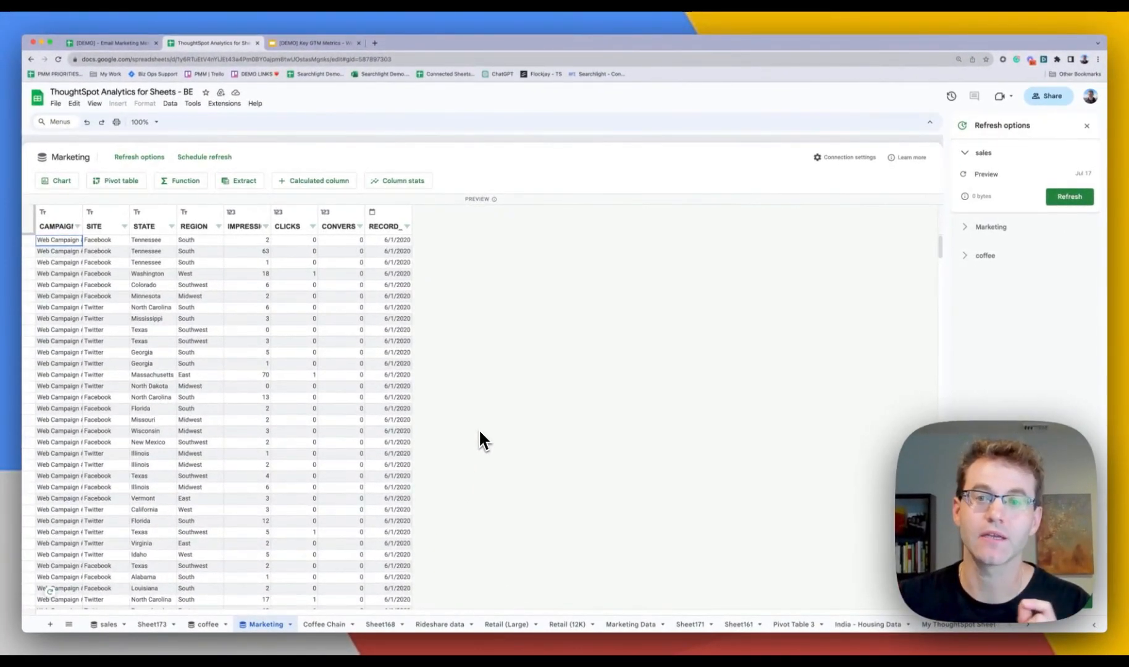
pyautogui.moveTo(464, 442)
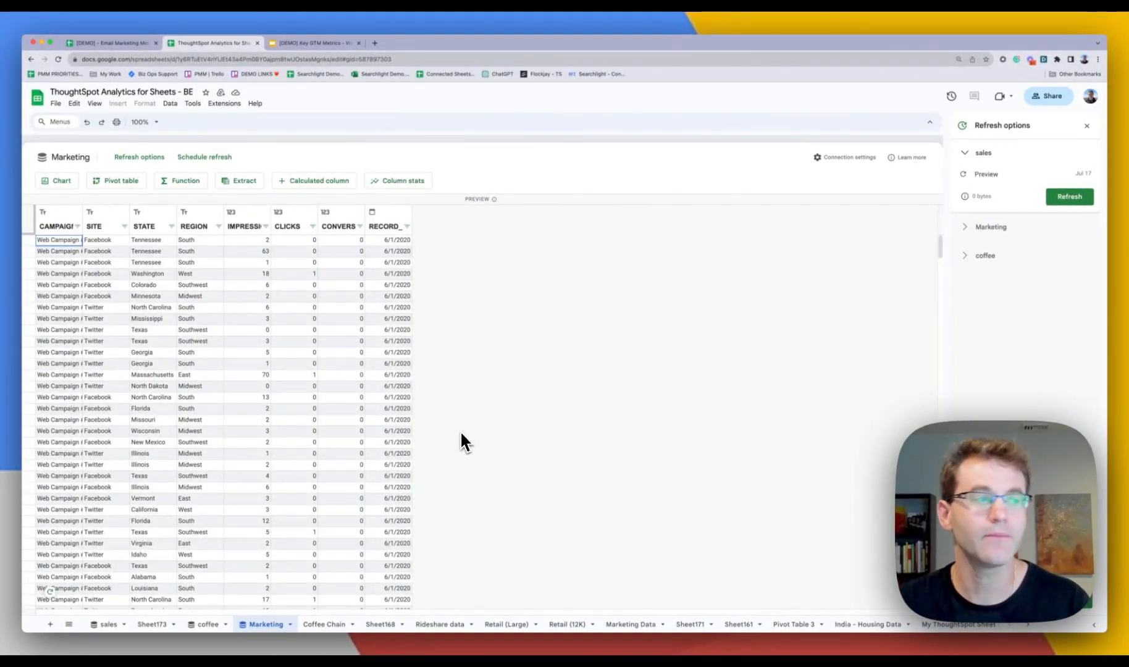
pyautogui.moveTo(248, 250)
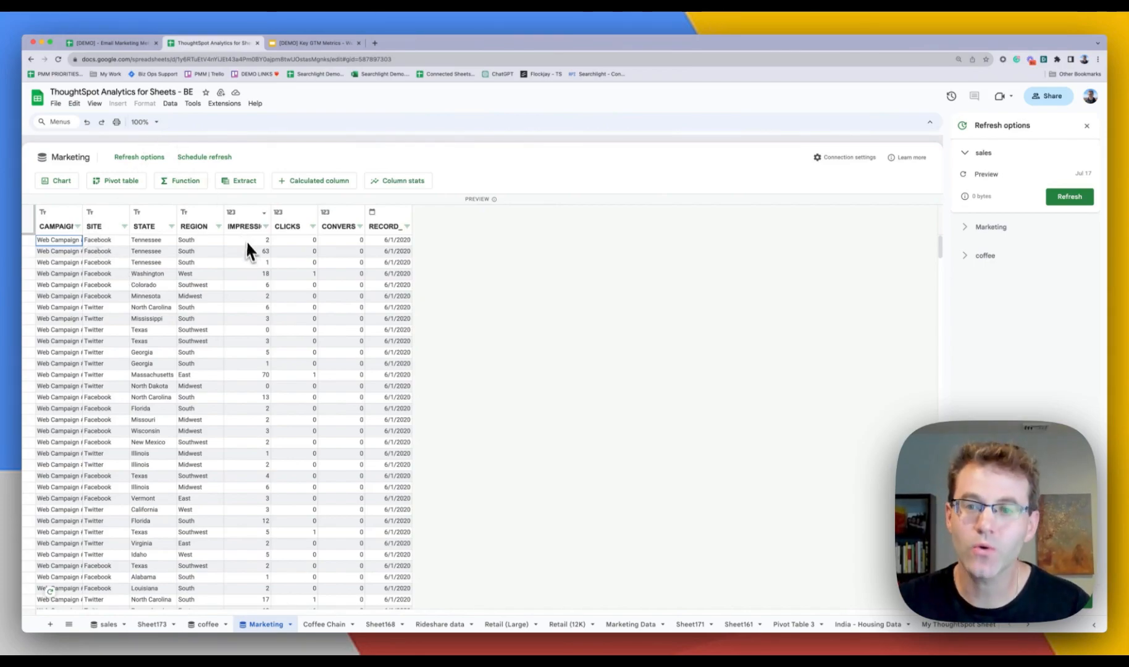
pyautogui.moveTo(291, 280)
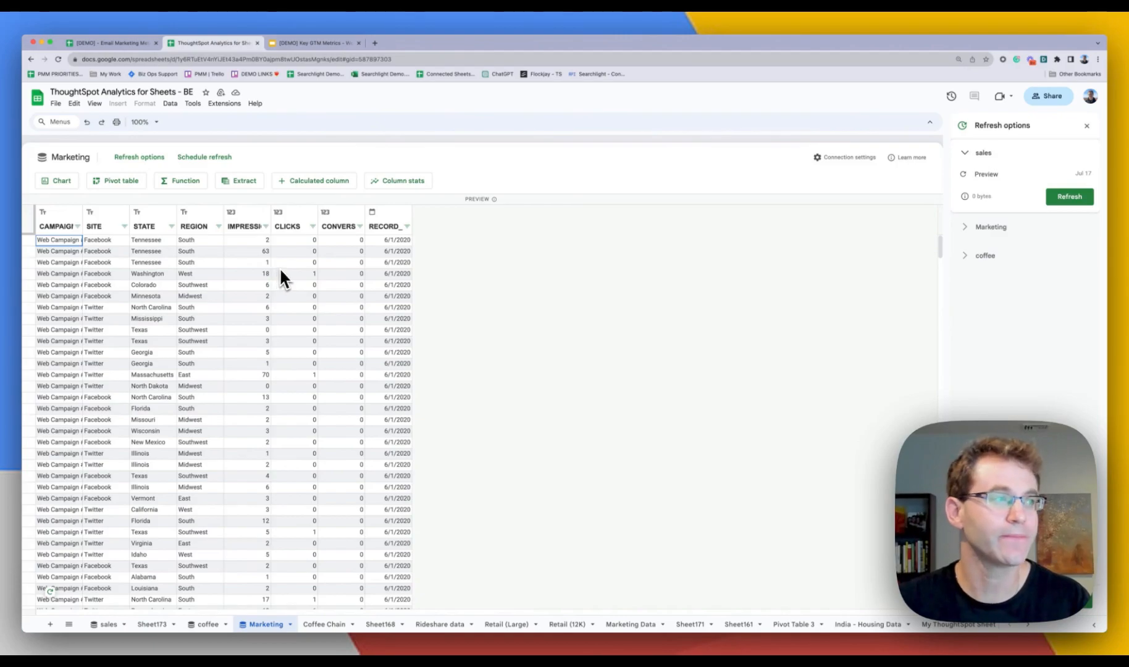
pyautogui.click(170, 103)
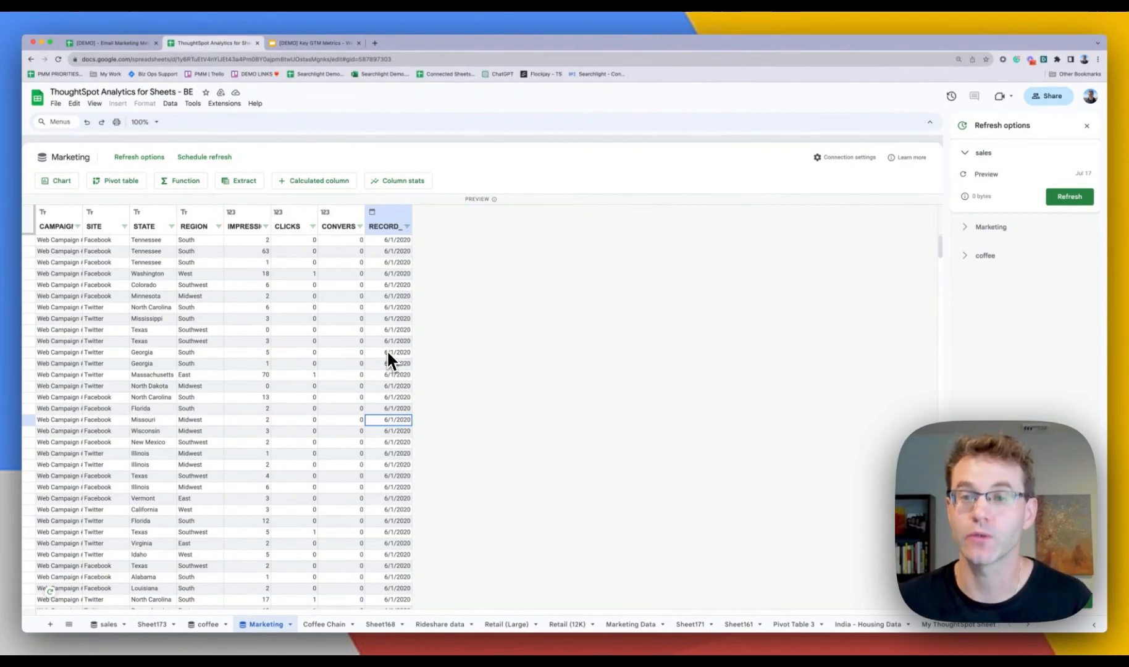
pyautogui.moveTo(407, 355)
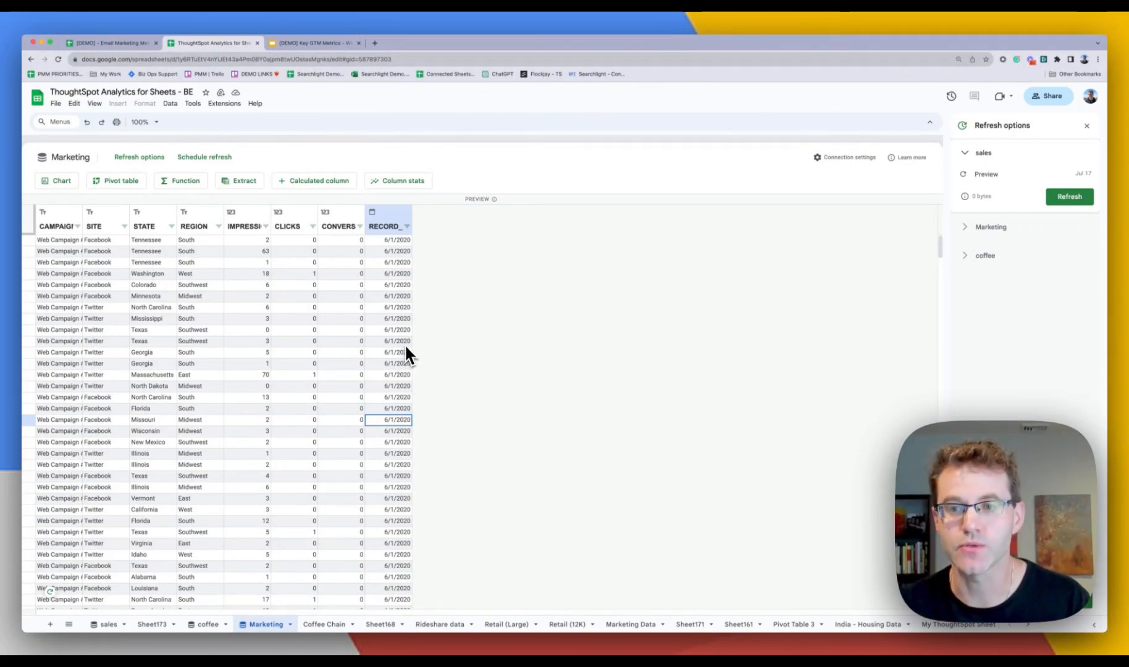
pyautogui.moveTo(381, 358)
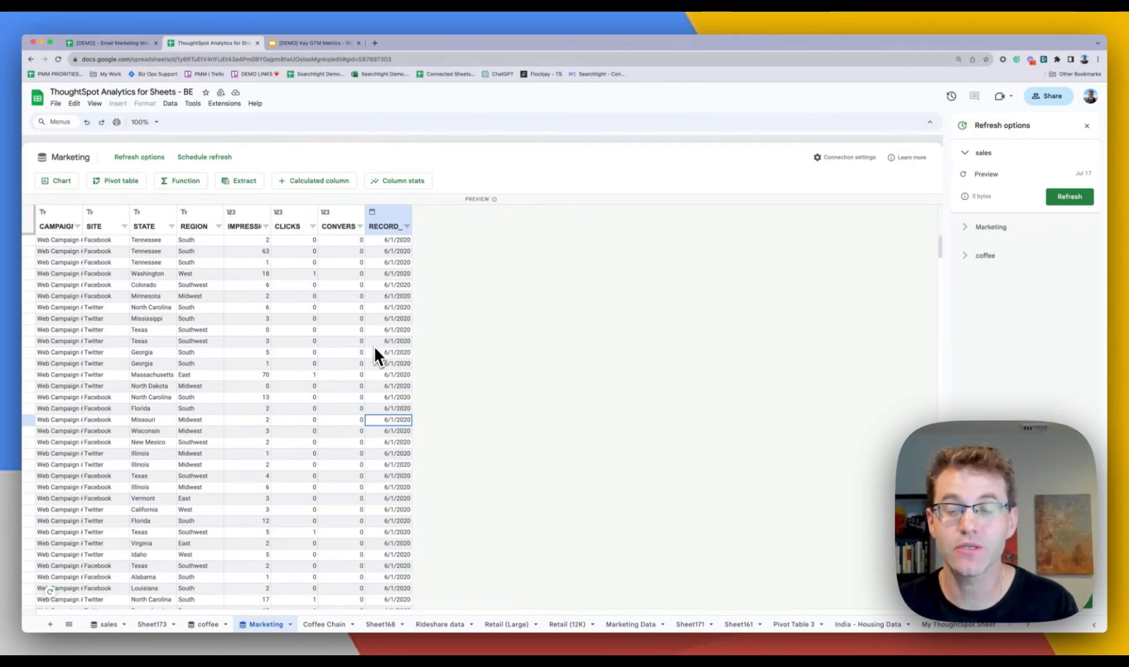
pyautogui.moveTo(327, 346)
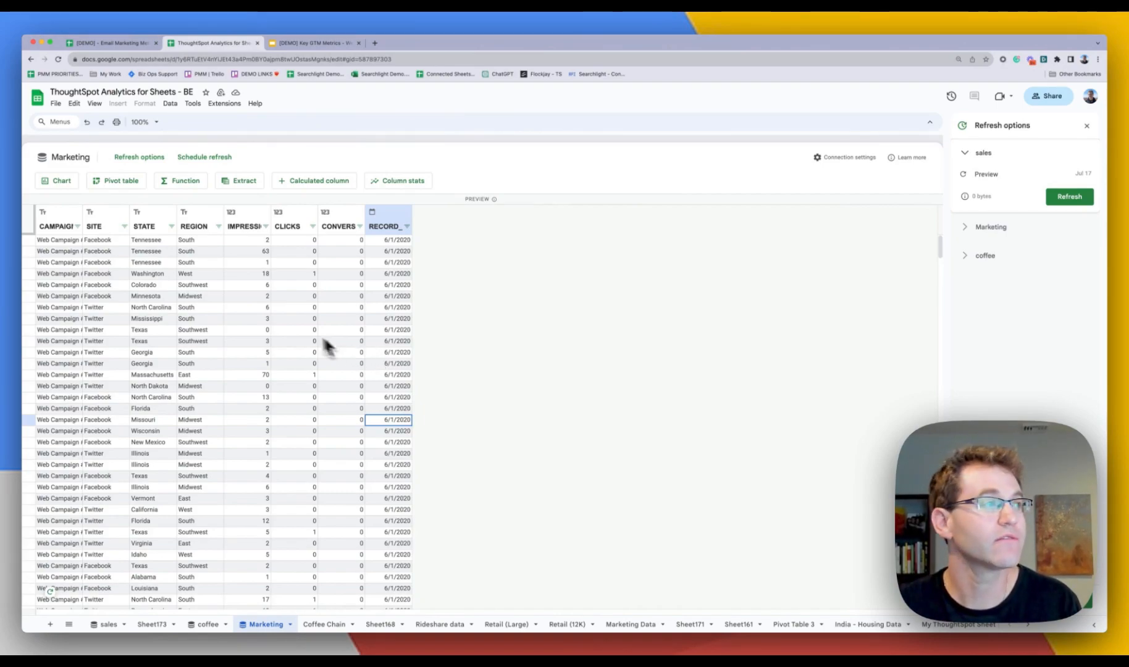
pyautogui.moveTo(532, 371)
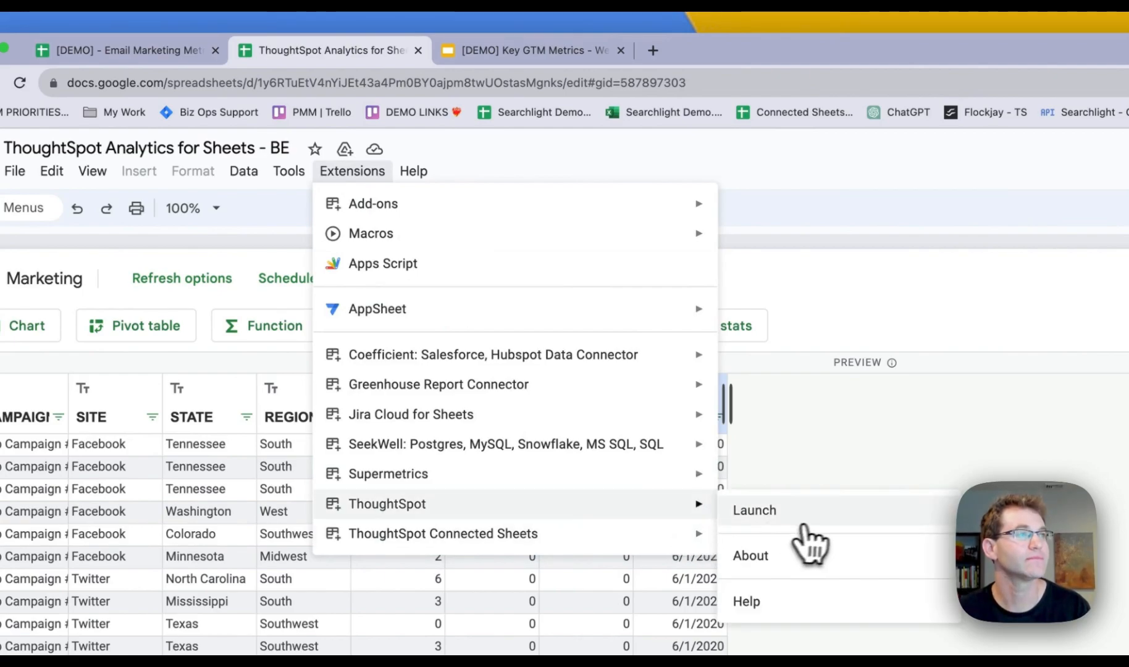
# - Launch the ThoughtSpot add-on and open Top 10 CONVERSIONS by STATE for exploration
pyautogui.click(753, 510)
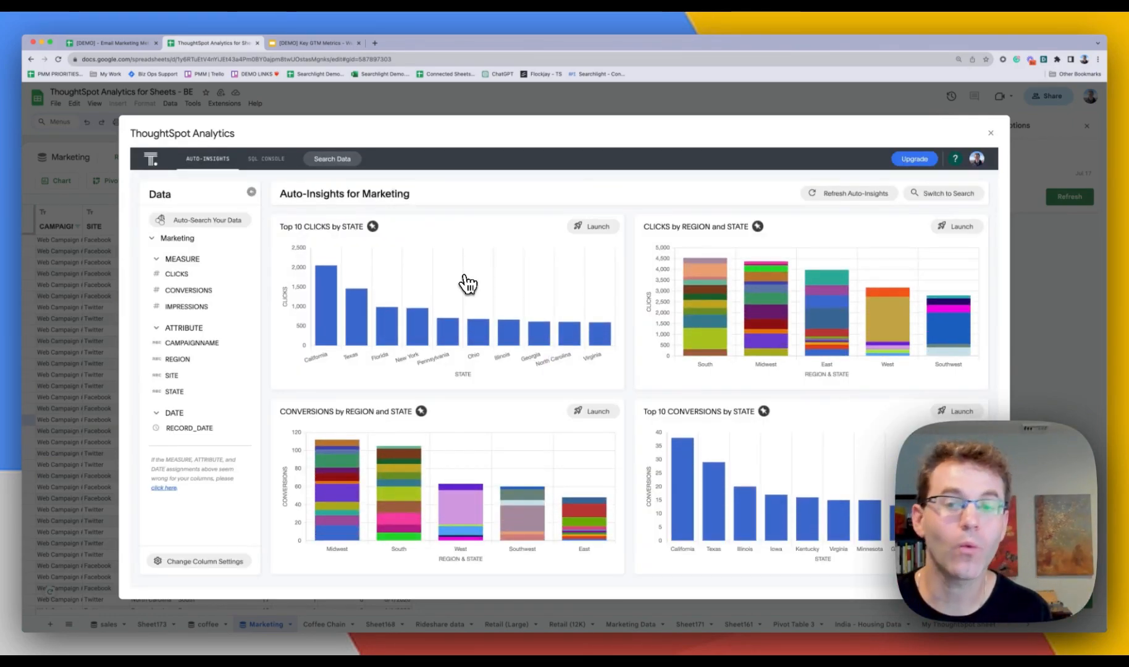
pyautogui.moveTo(474, 323)
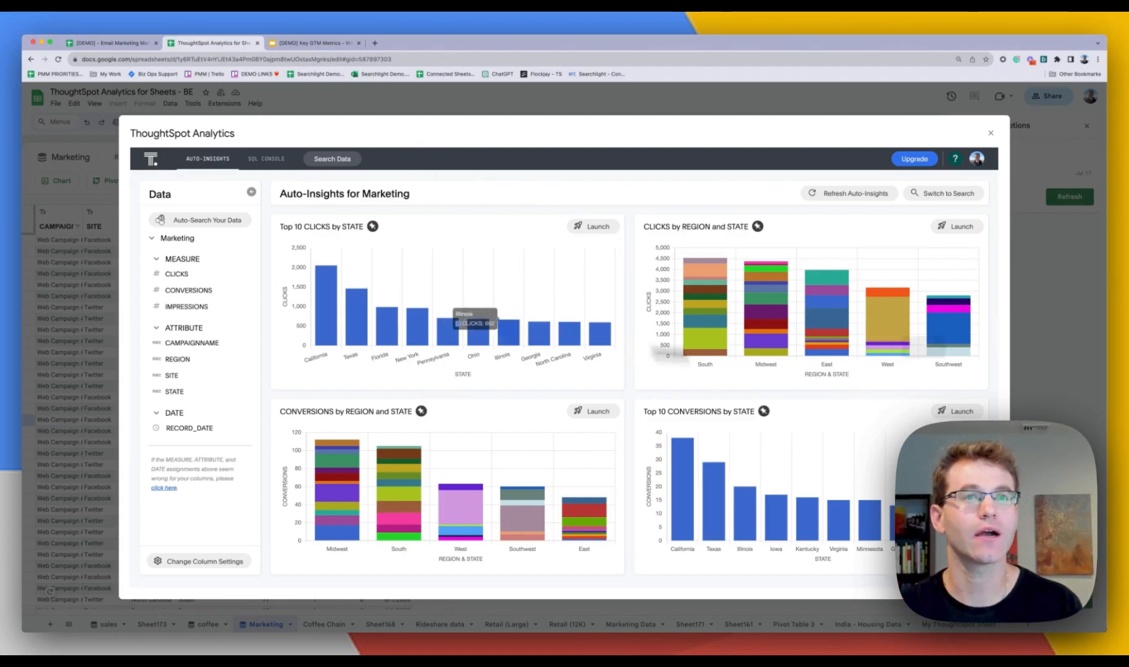
pyautogui.moveTo(874, 261)
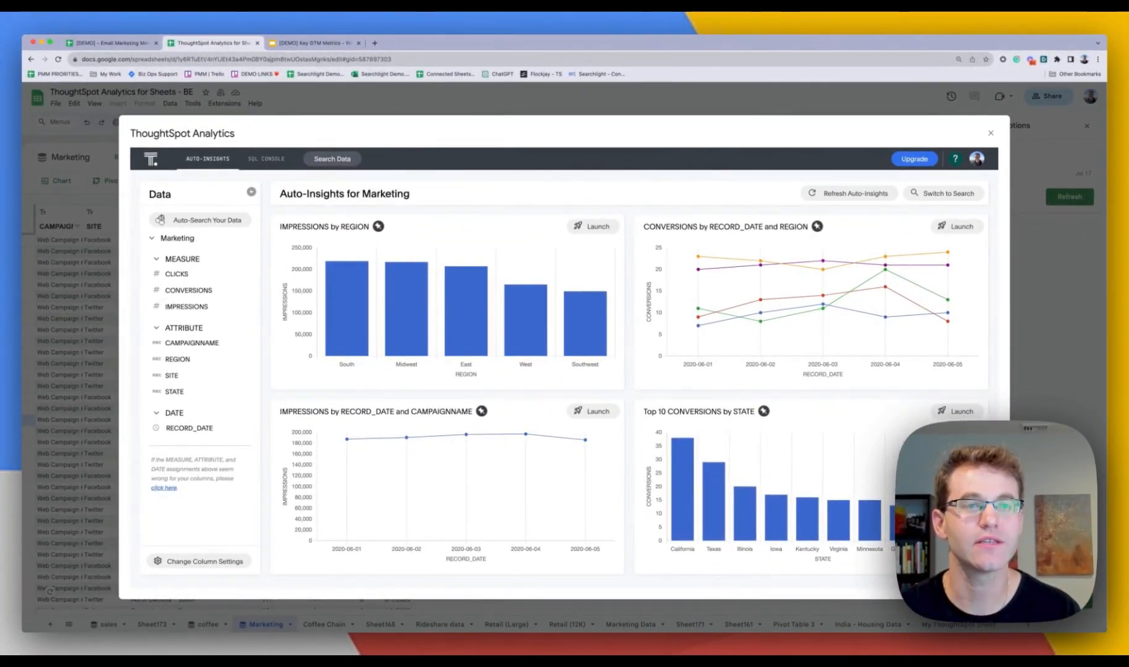
pyautogui.click(956, 411)
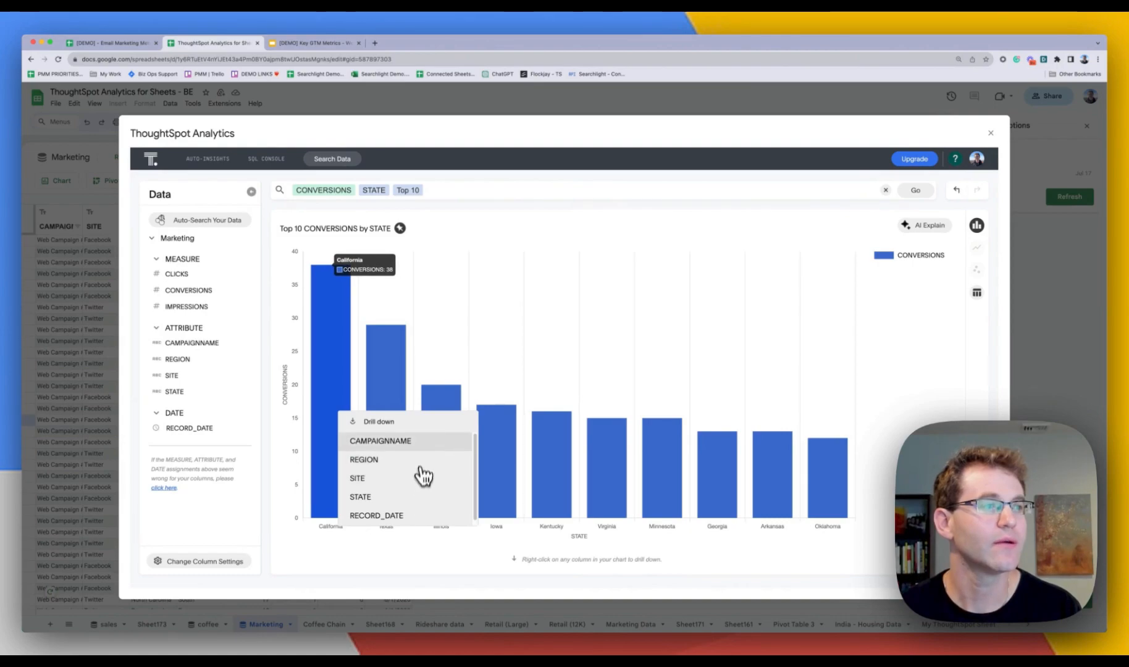
pyautogui.click(381, 440)
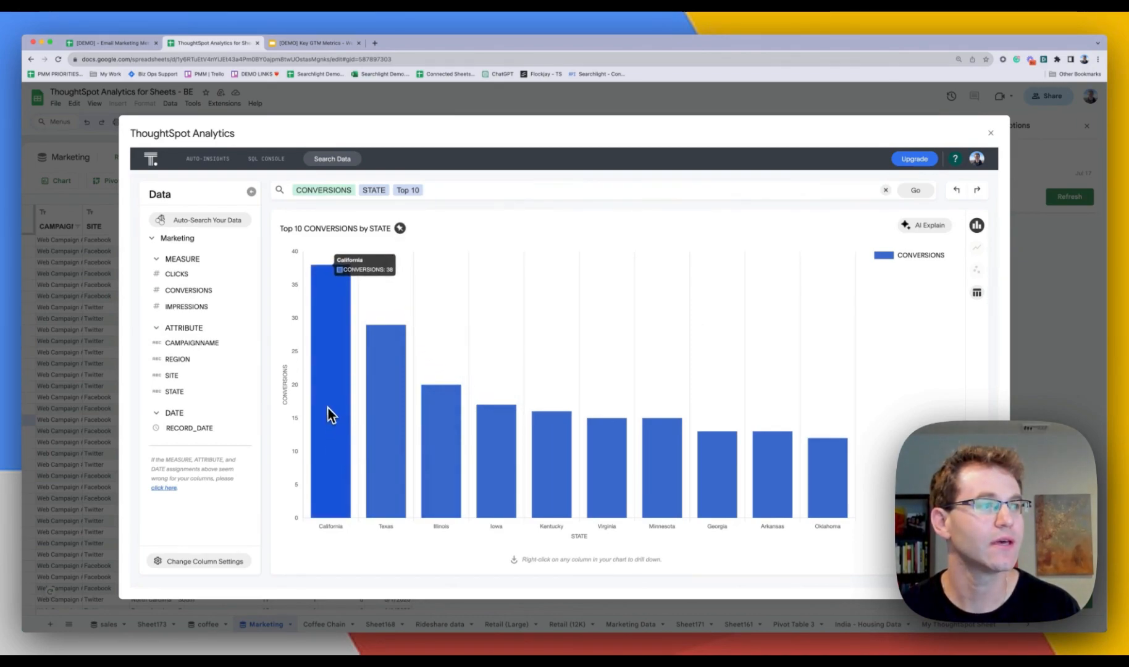
# - Drill California's conversions bar down by SITE
pyautogui.rightClick(331, 397)
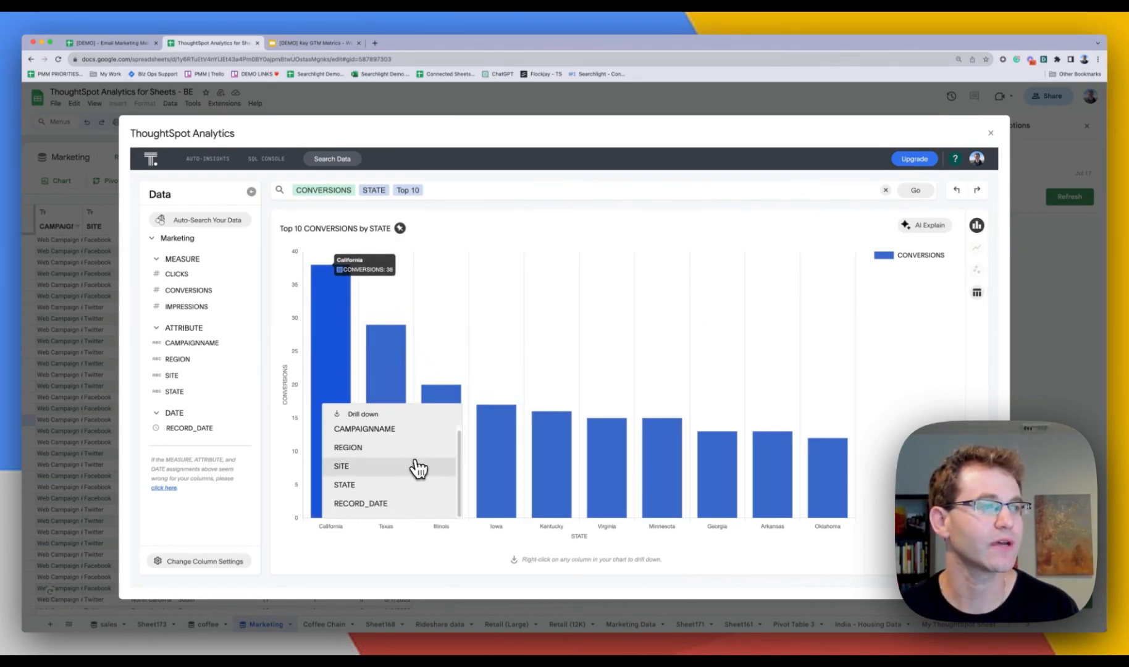
pyautogui.click(341, 466)
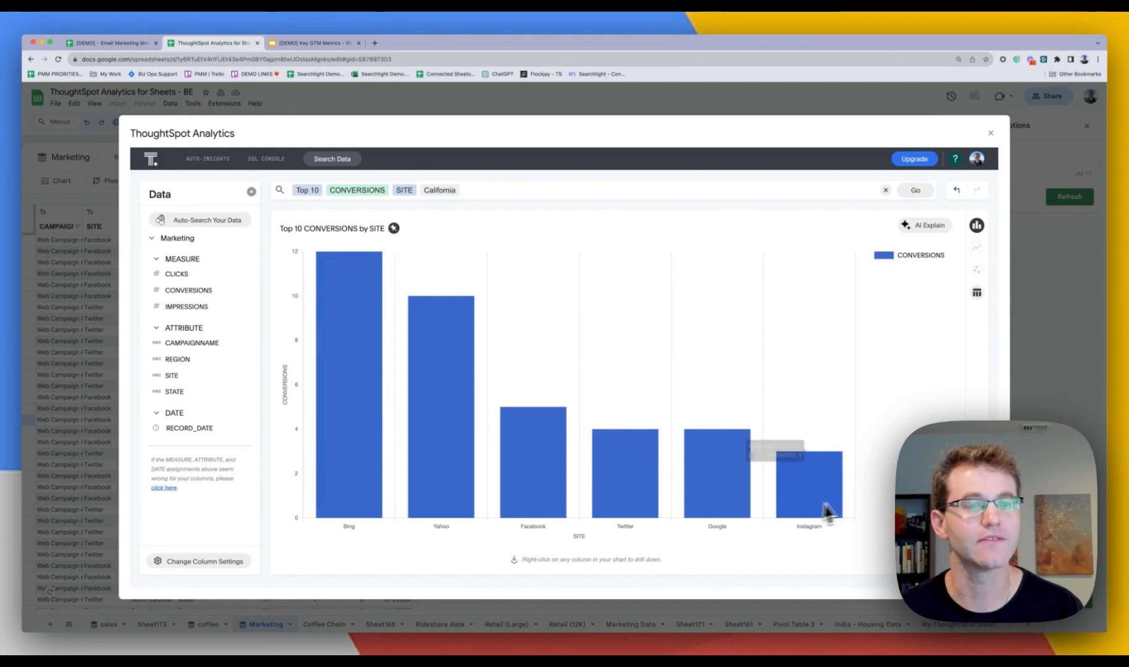
pyautogui.moveTo(893, 490)
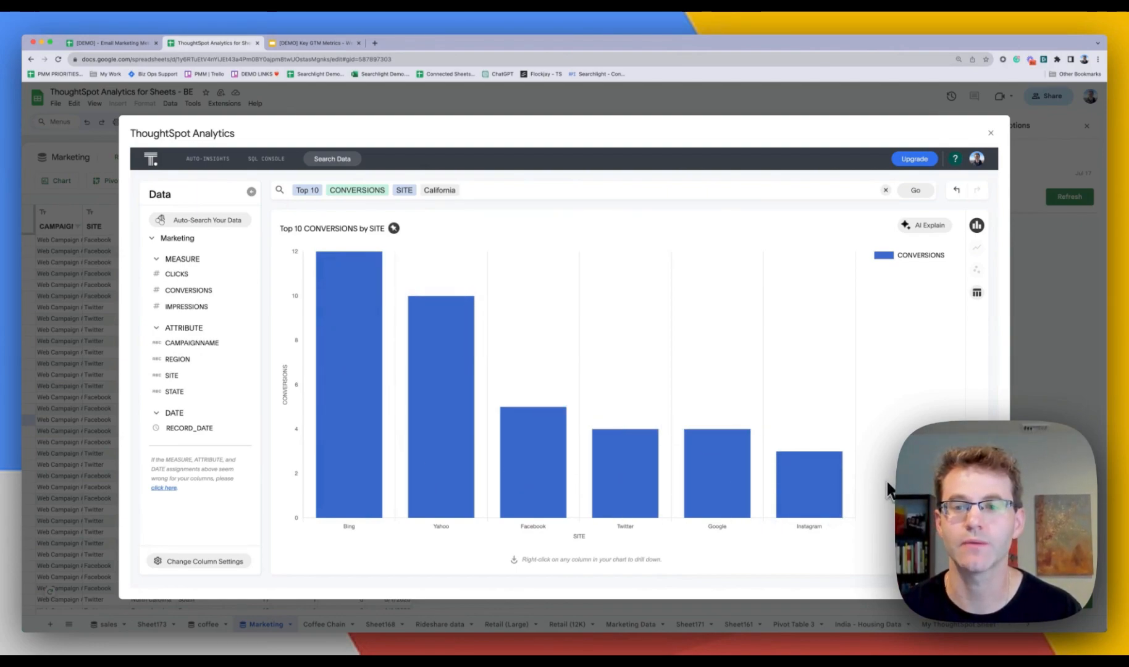
pyautogui.moveTo(743, 343)
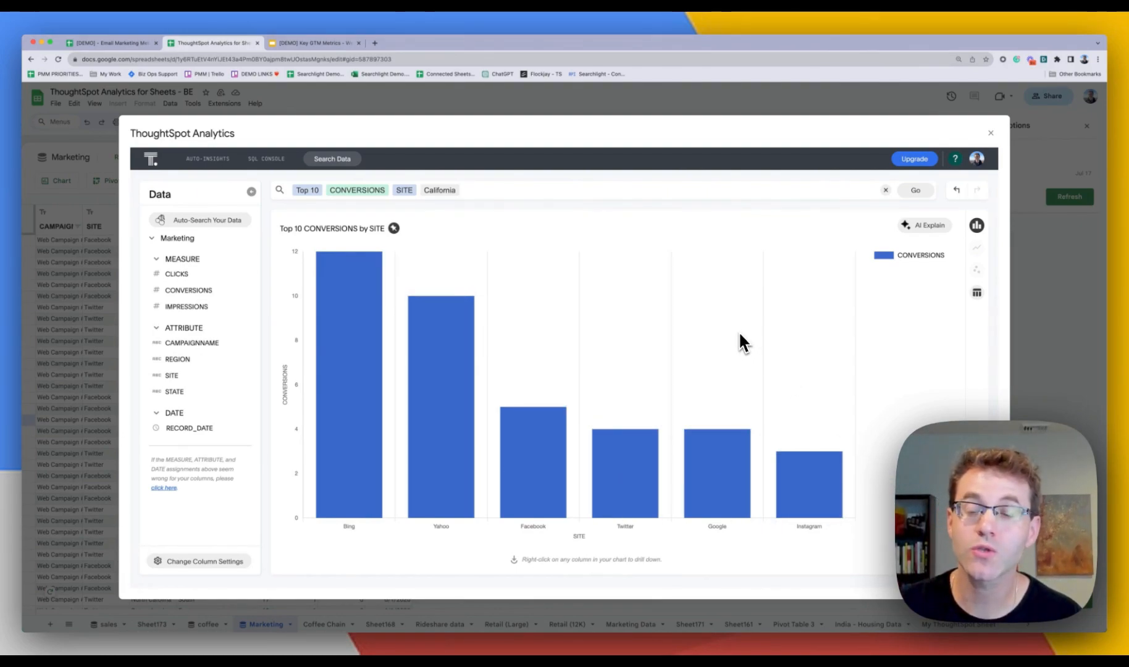
pyautogui.moveTo(923, 231)
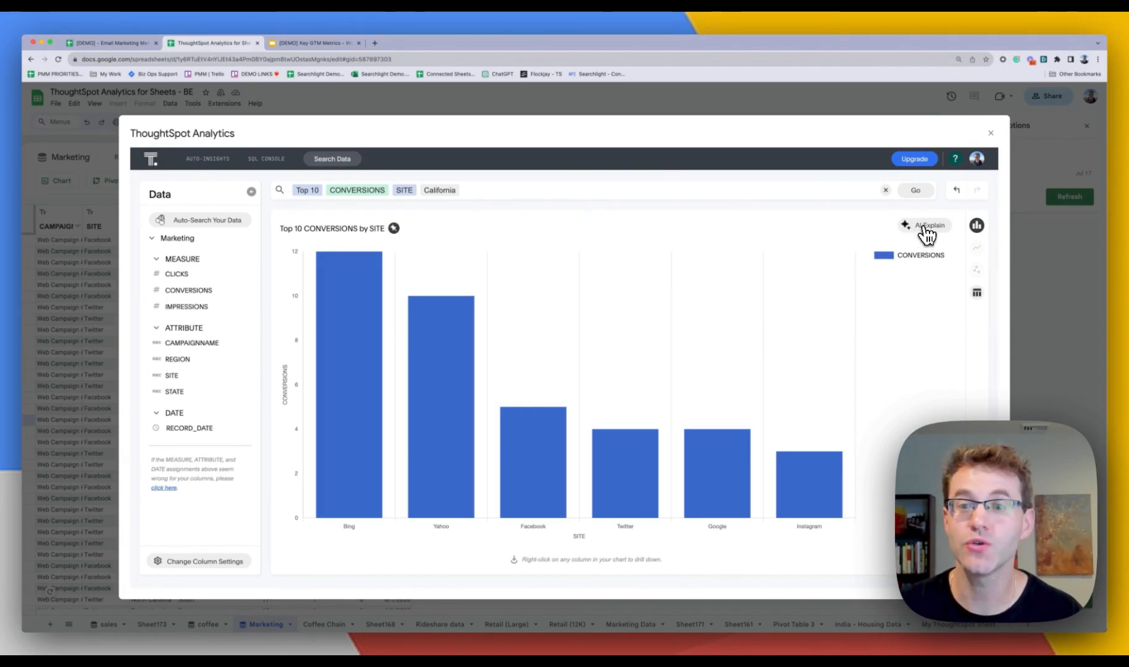
# - Run AI Explain on the Top 10 CONVERSIONS by SITE chart
pyautogui.click(928, 226)
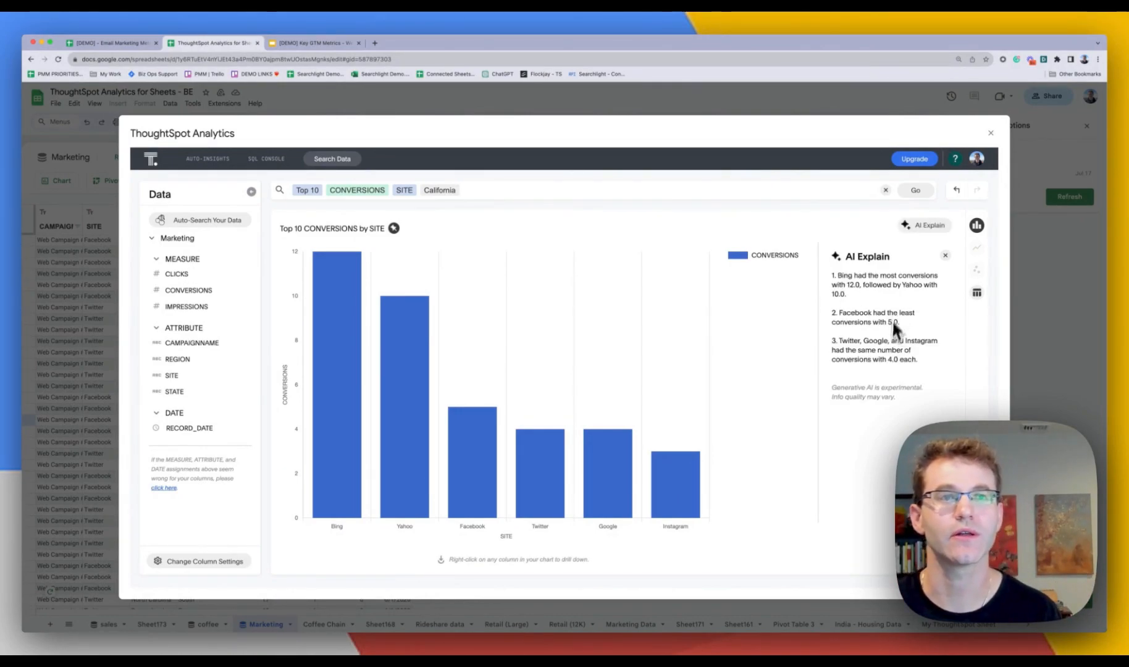
pyautogui.moveTo(875, 425)
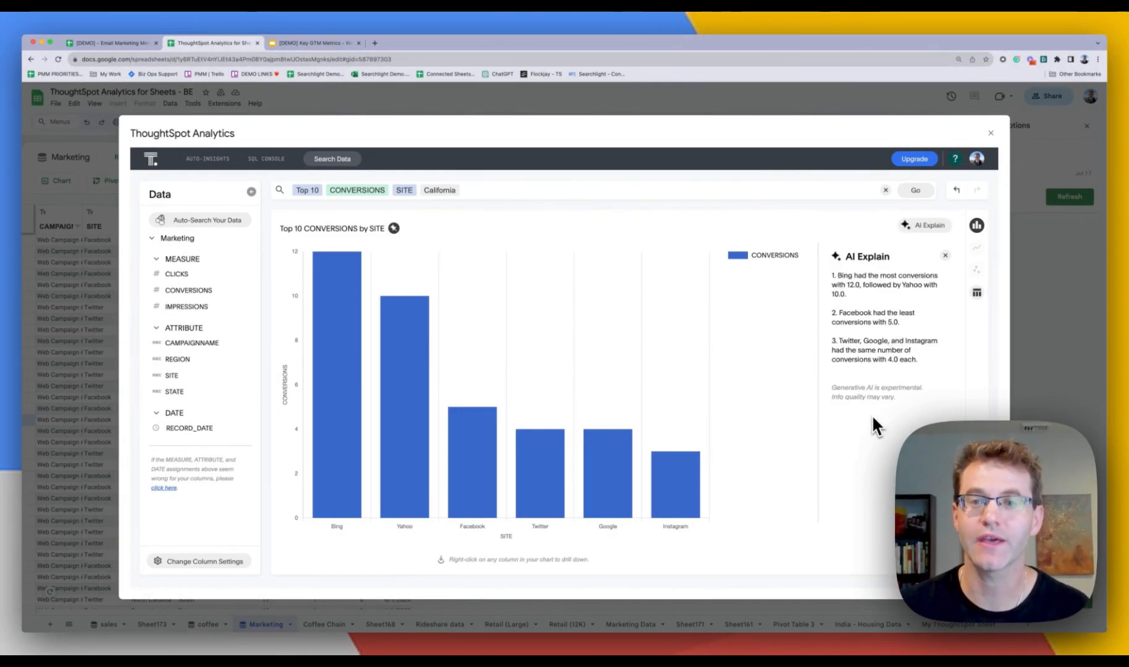
pyautogui.moveTo(709, 318)
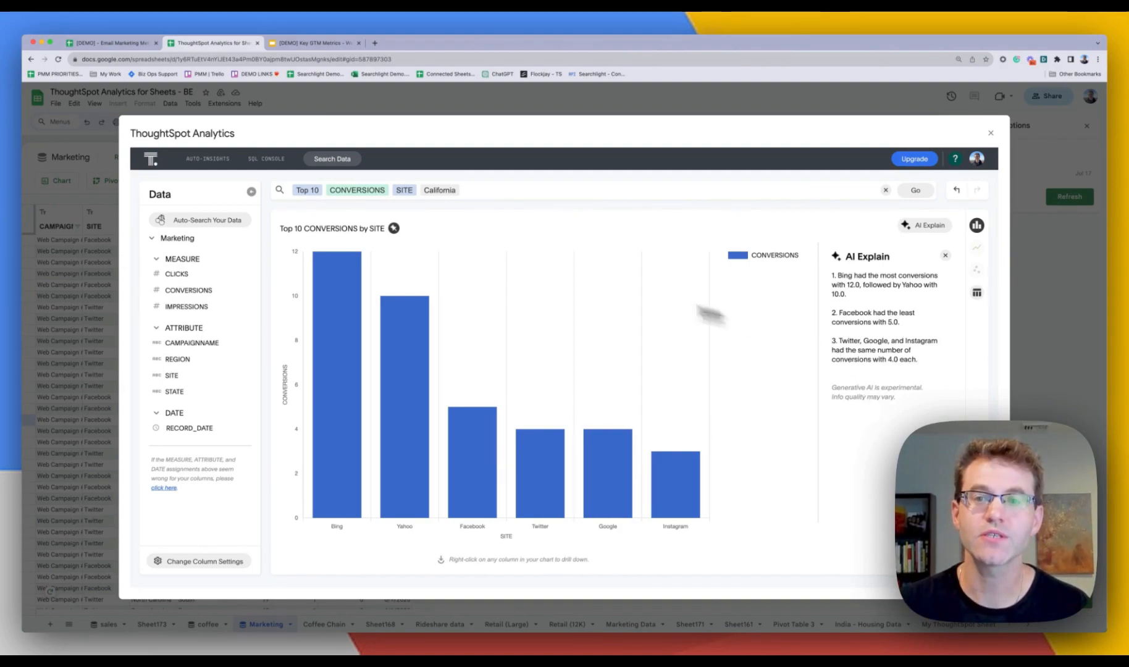
pyautogui.moveTo(489, 348)
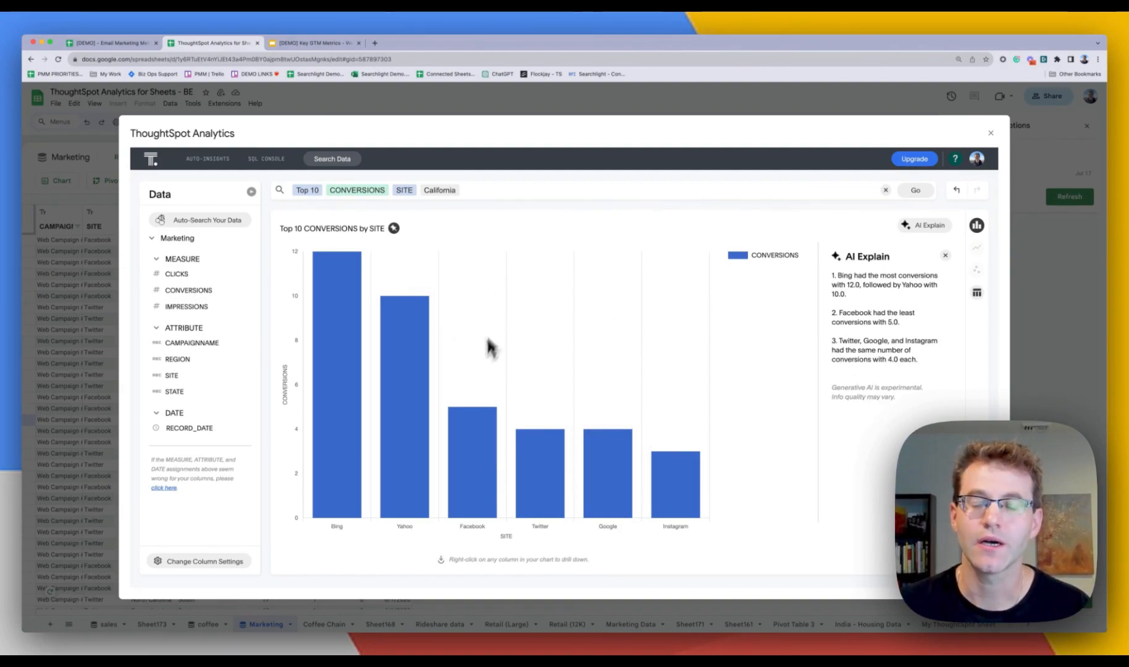
pyautogui.moveTo(595, 367)
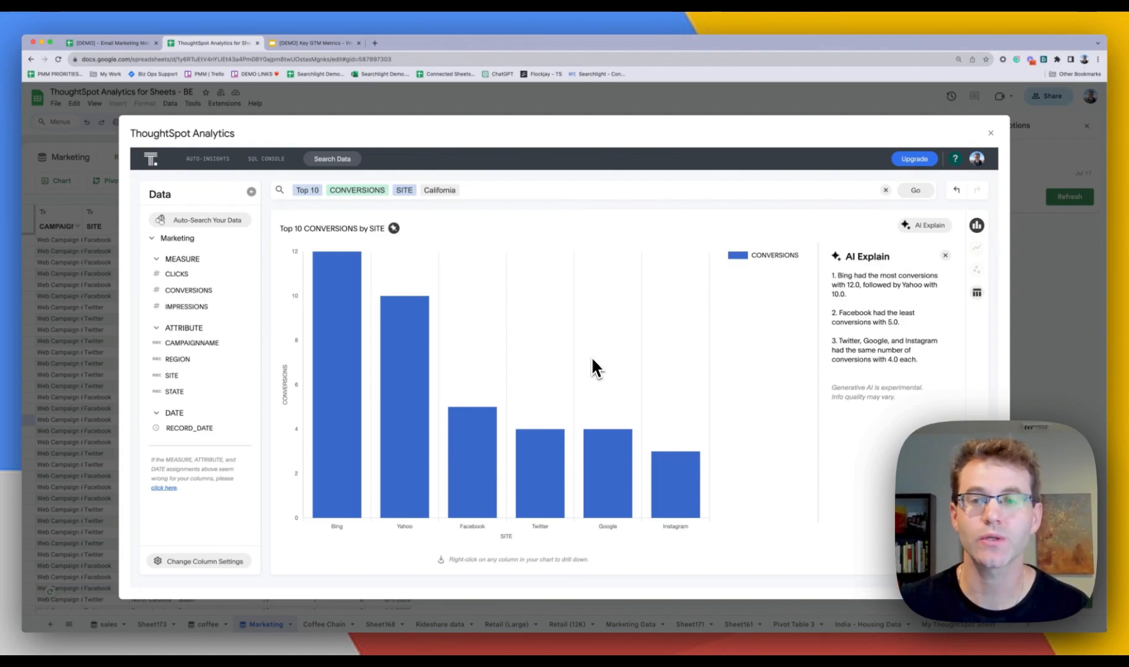
pyautogui.moveTo(609, 372)
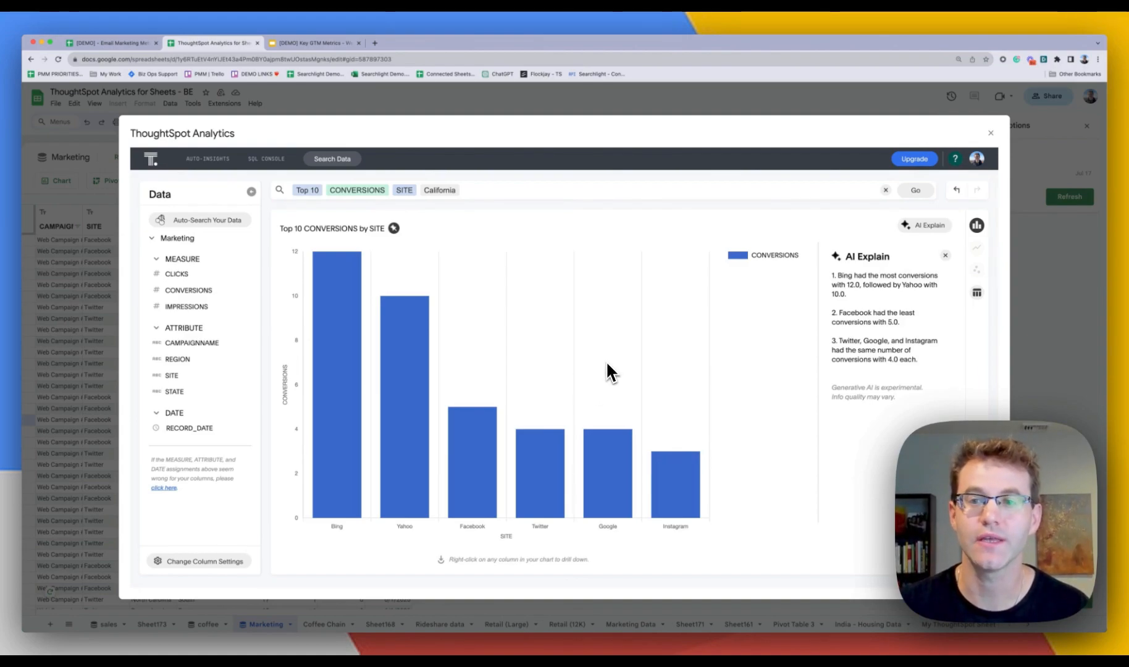
pyautogui.moveTo(591, 327)
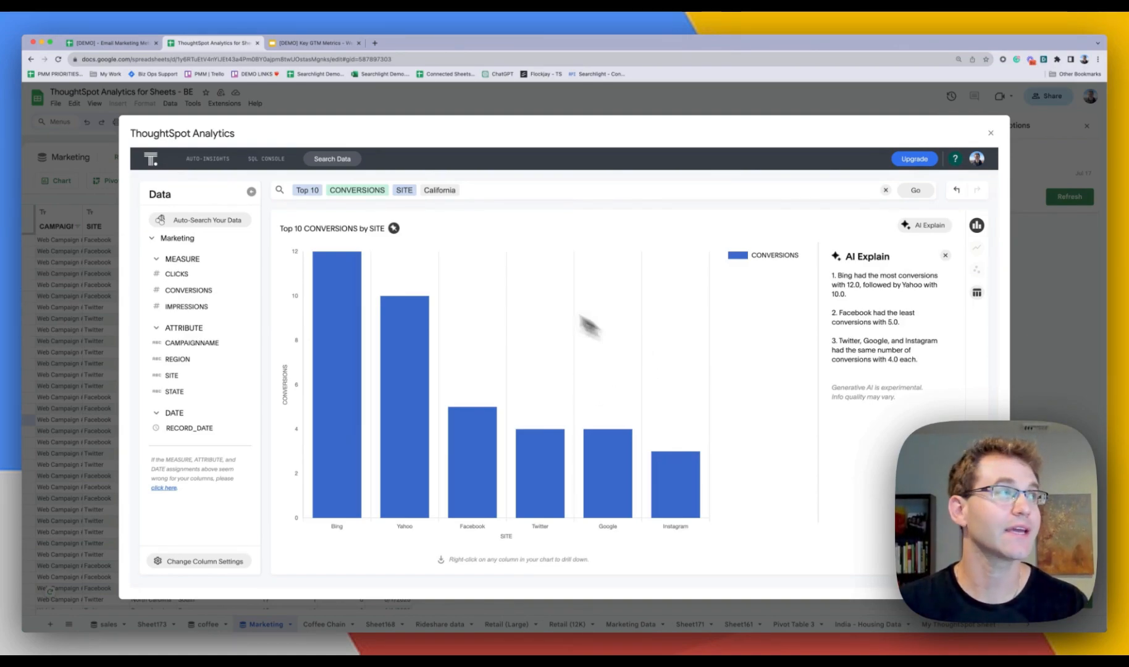
# - Revisit the Email Marketing and ThoughtSpot Analytics sheets, then switch to the Key GTM Metrics deck
pyautogui.click(111, 43)
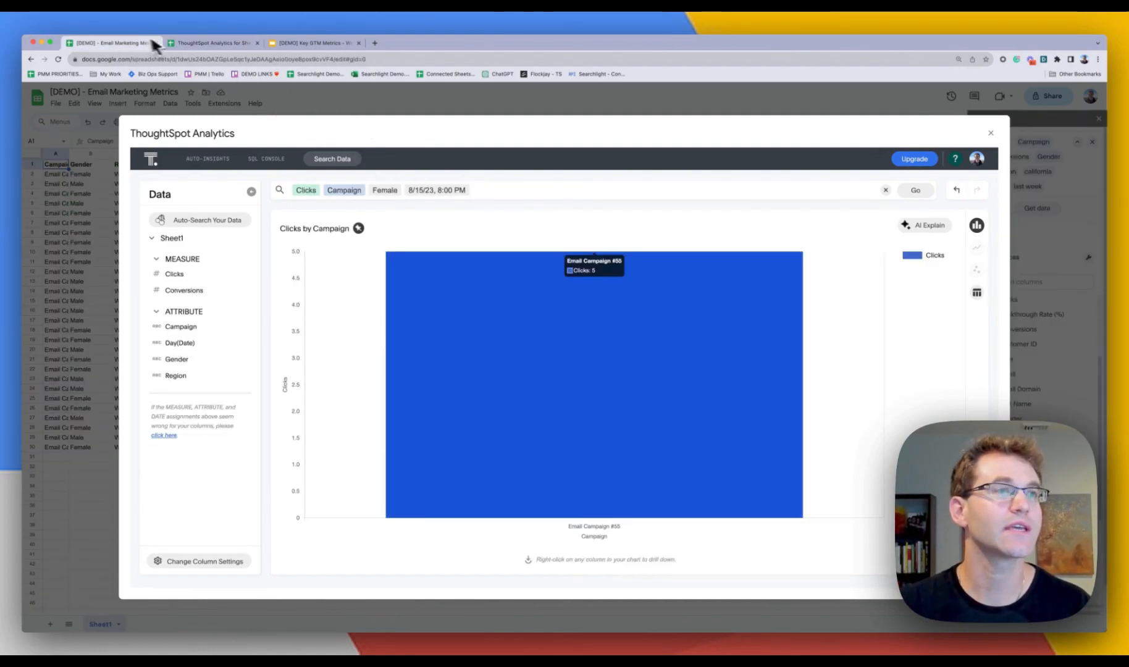
pyautogui.click(989, 132)
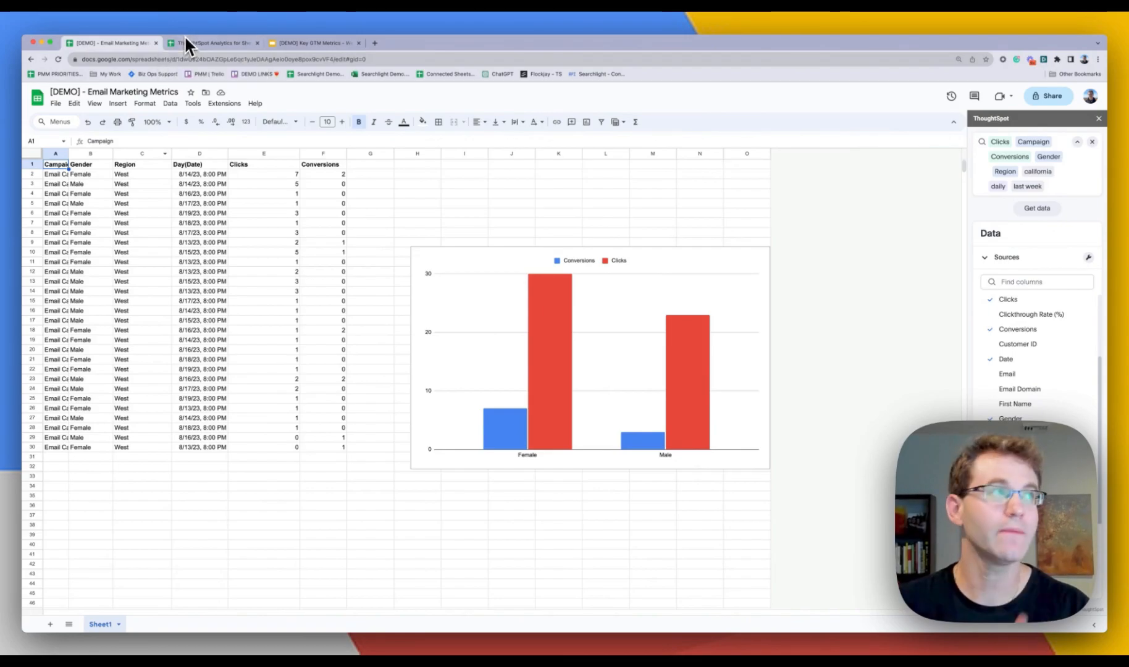
pyautogui.click(216, 43)
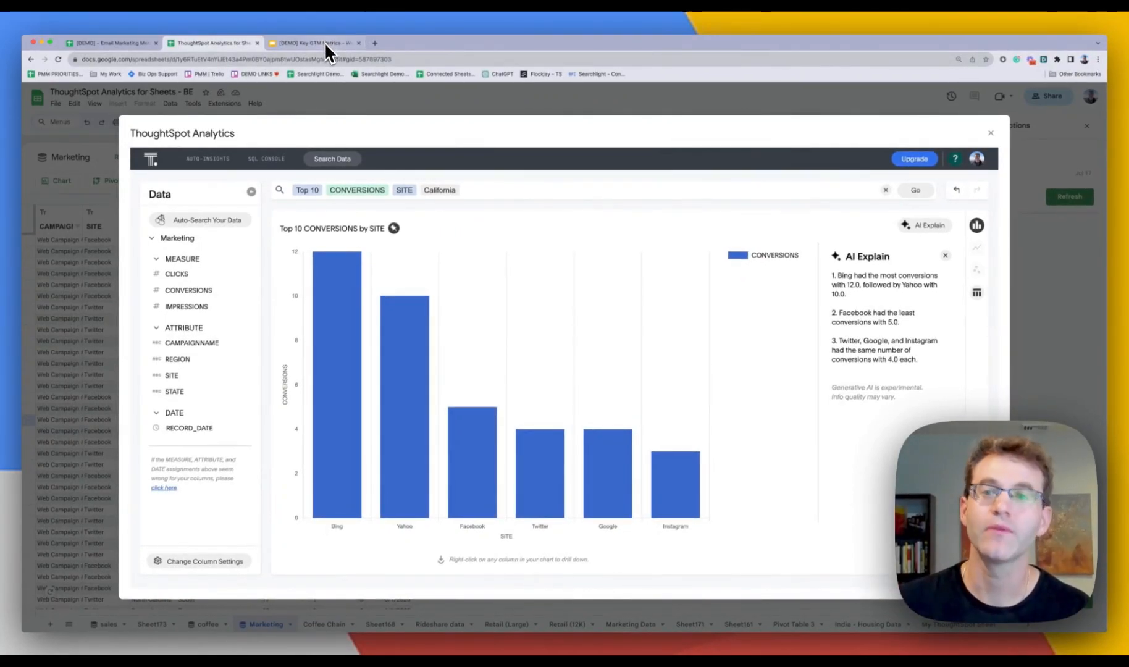
pyautogui.moveTo(314, 43)
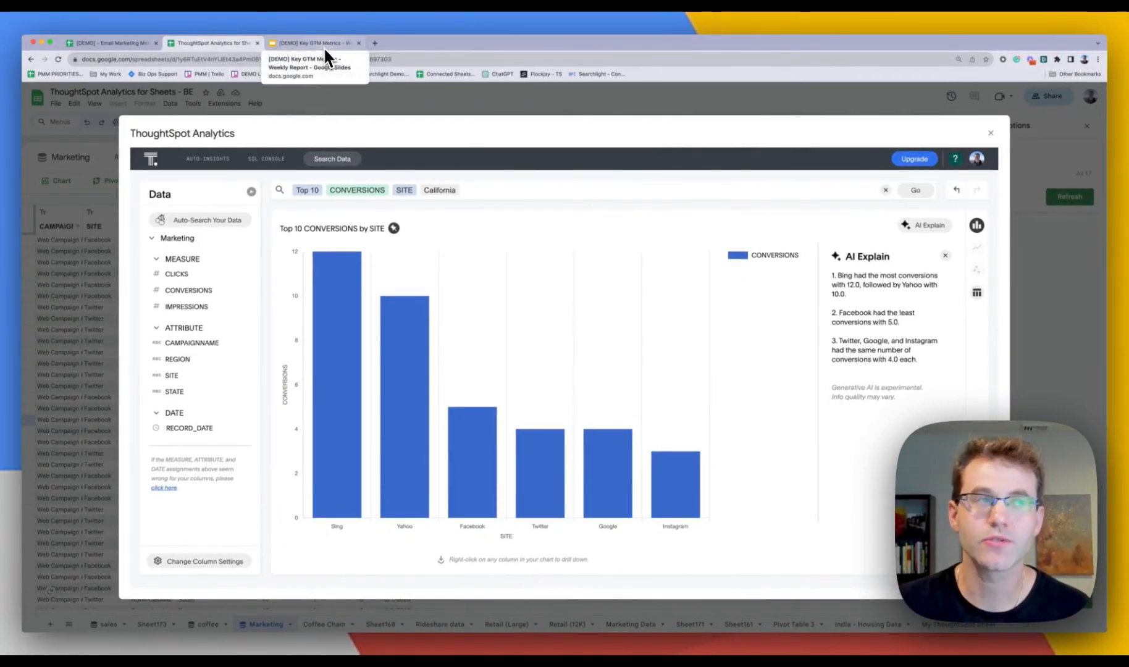
pyautogui.click(311, 43)
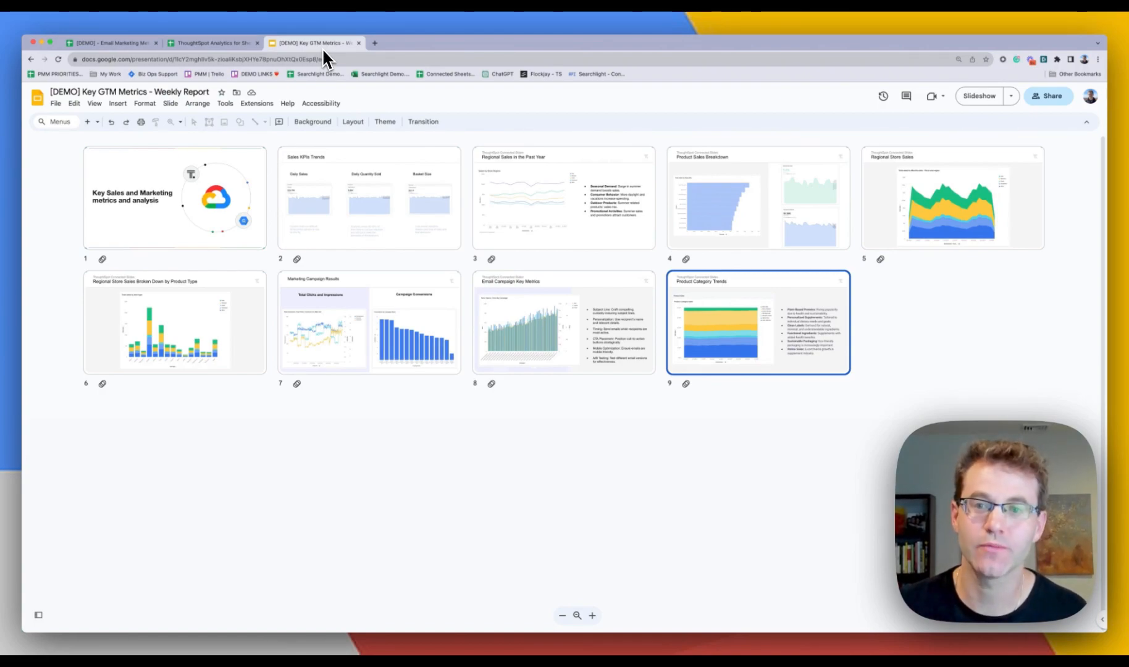
pyautogui.moveTo(322, 58)
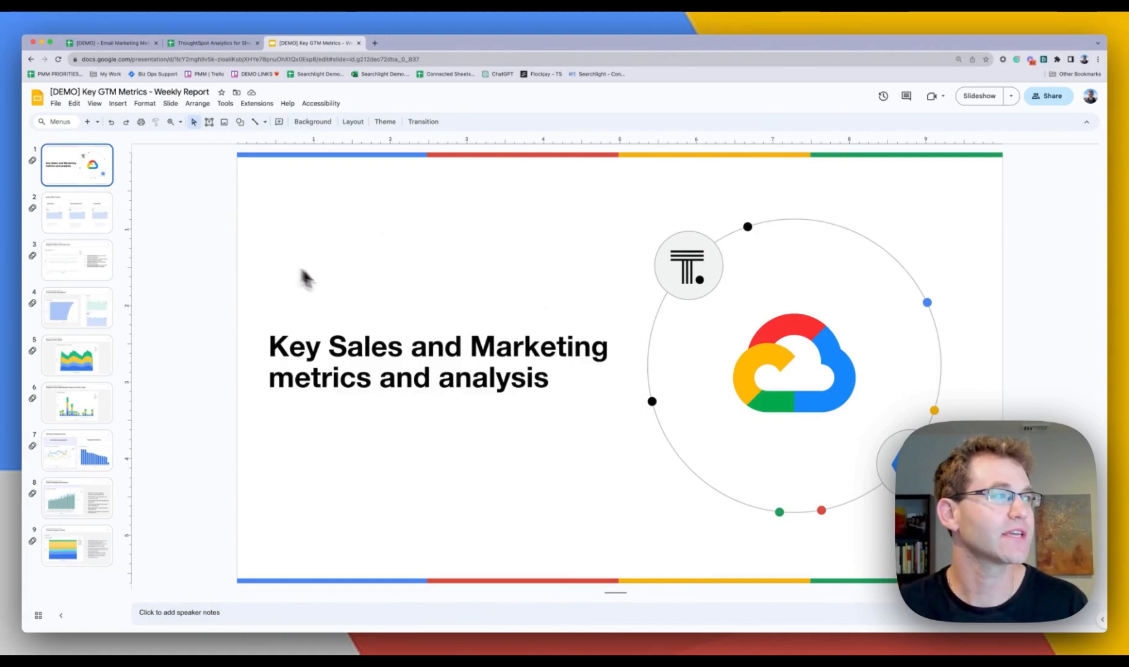
# - Page from the Sales KPIs Trends slide to the Email Campaign Key Metrics slide
pyautogui.click(76, 211)
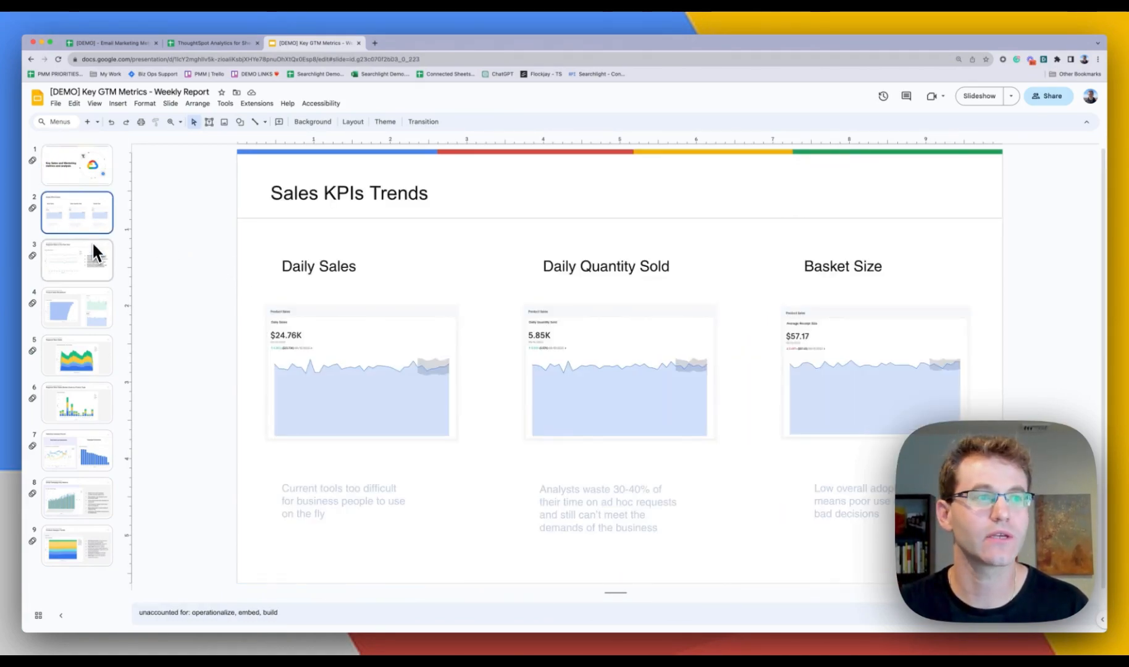
pyautogui.moveTo(448, 401)
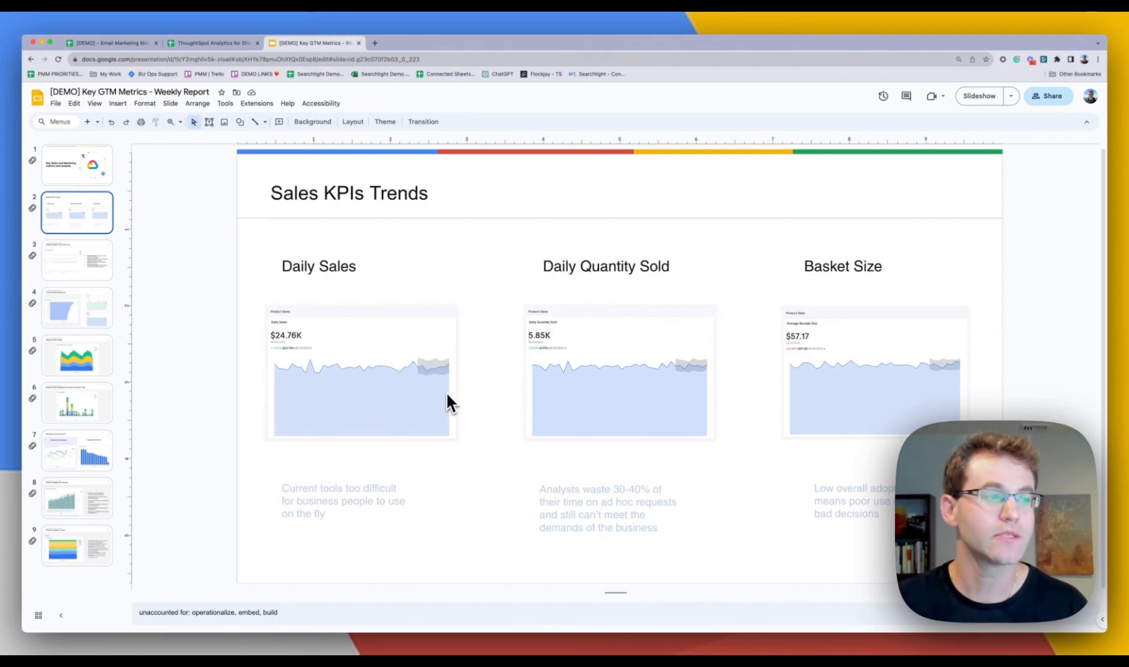
pyautogui.moveTo(177, 503)
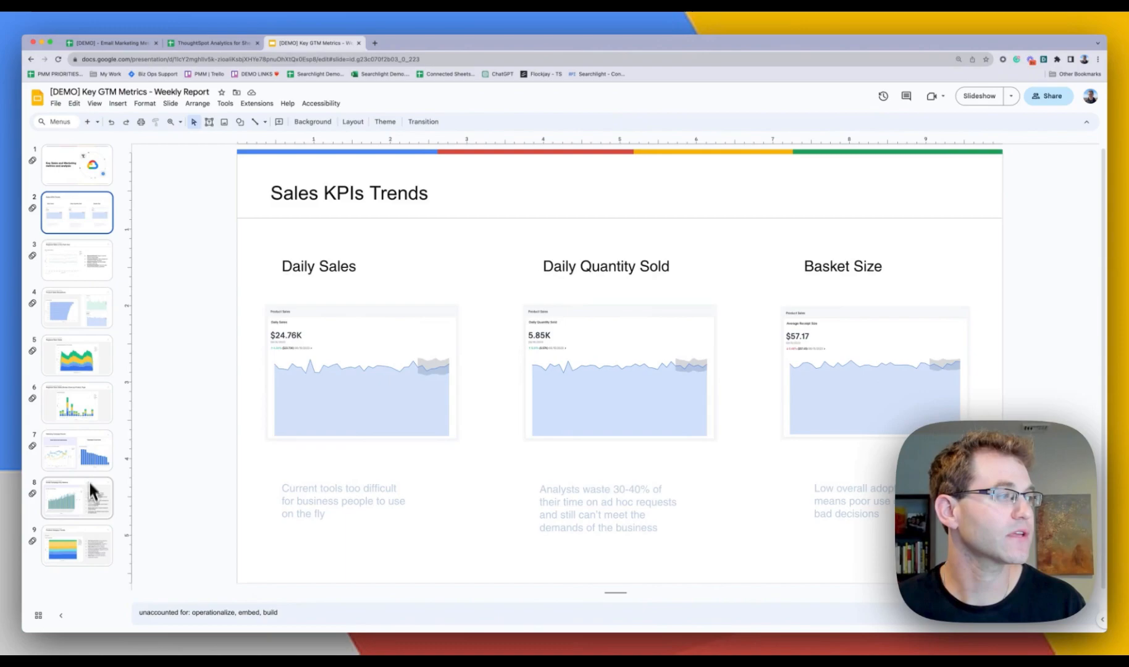
pyautogui.click(76, 497)
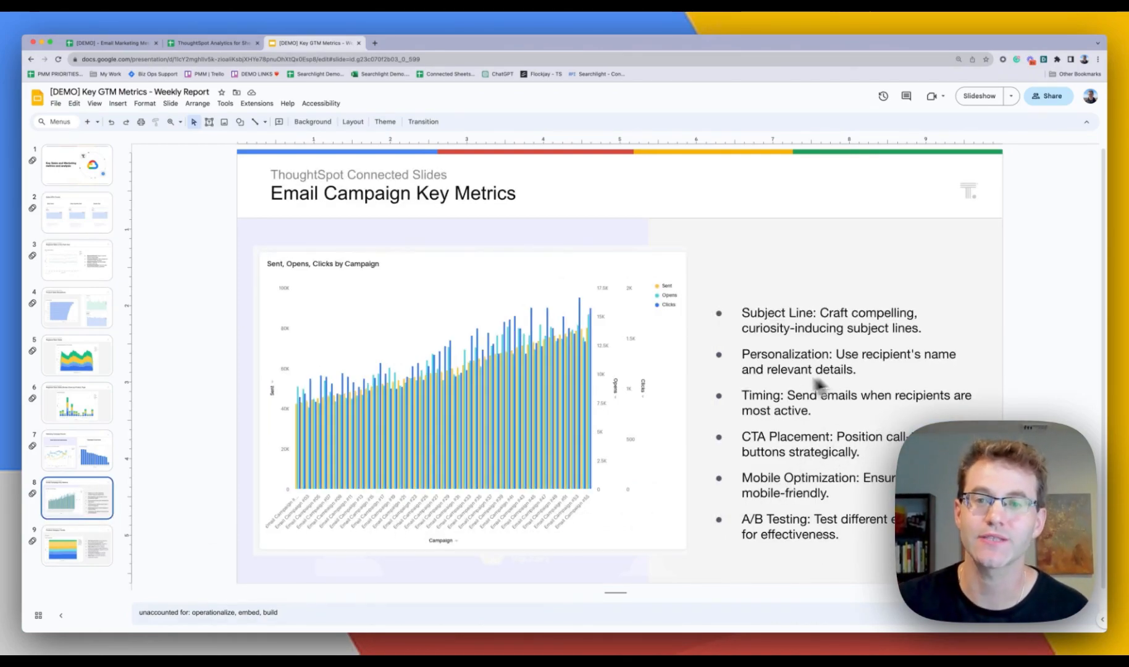
pyautogui.moveTo(617, 401)
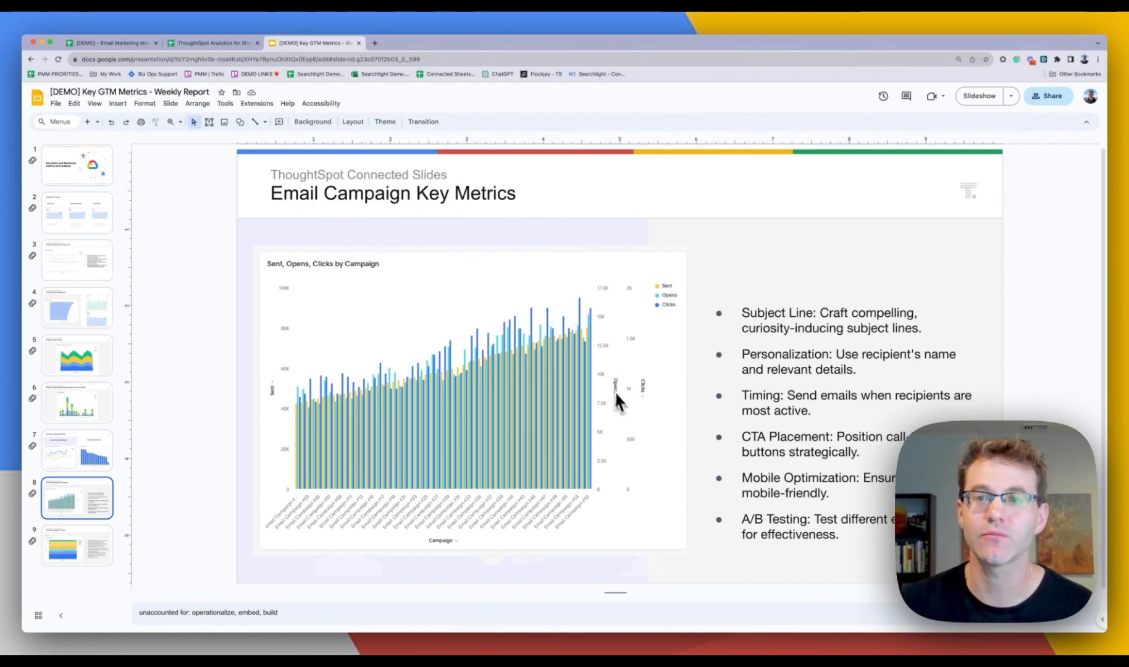
pyautogui.moveTo(137, 227)
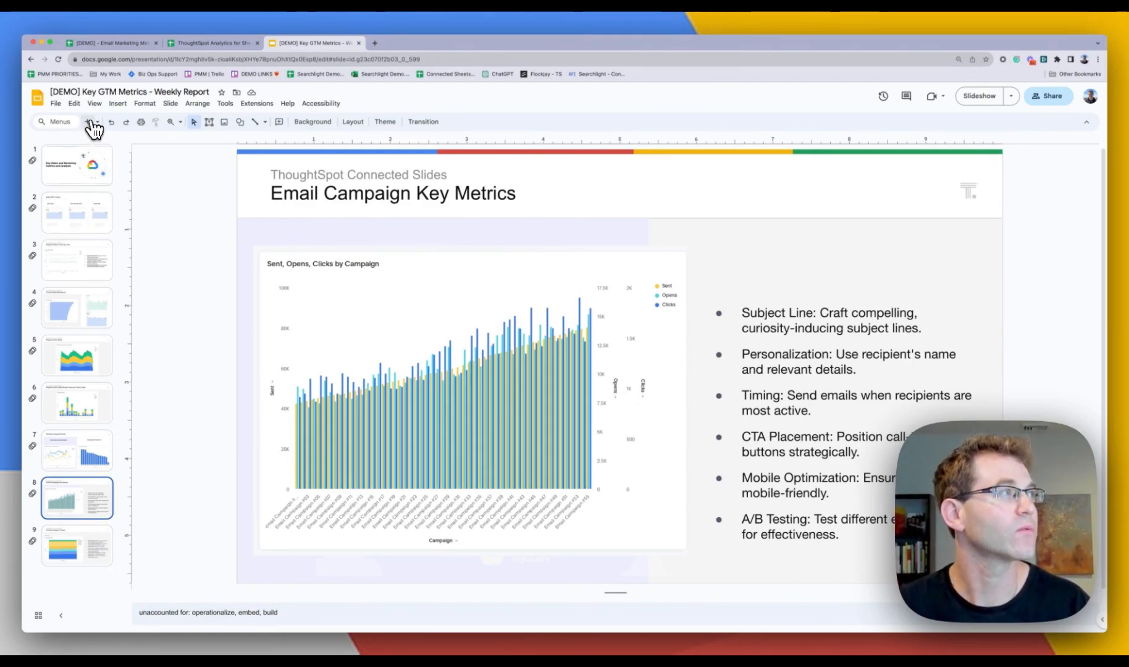
# - Add a blank slide after slide 8 and launch ThoughtSpot Connected Slides
pyautogui.click(85, 121)
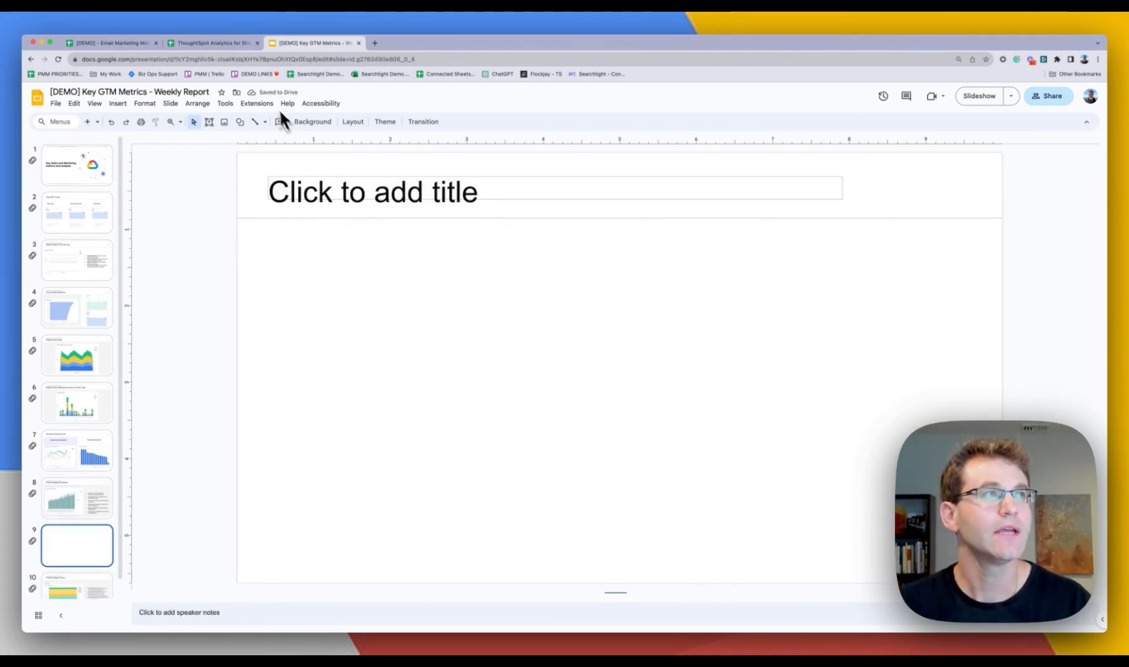
pyautogui.click(257, 102)
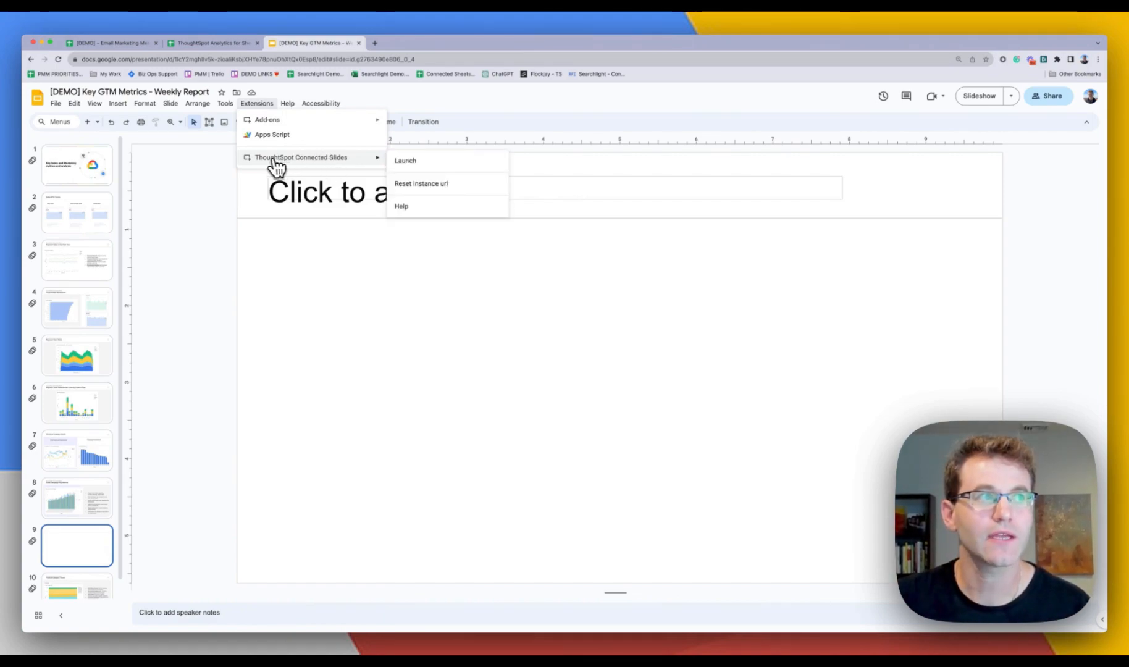
pyautogui.click(405, 160)
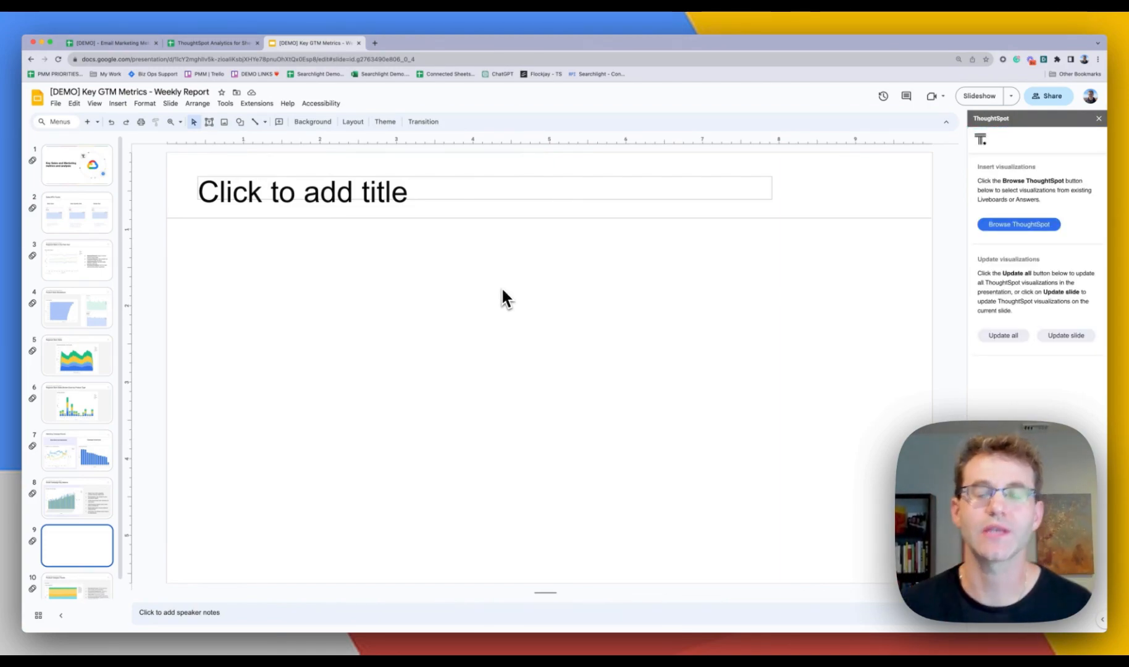
pyautogui.moveTo(615, 363)
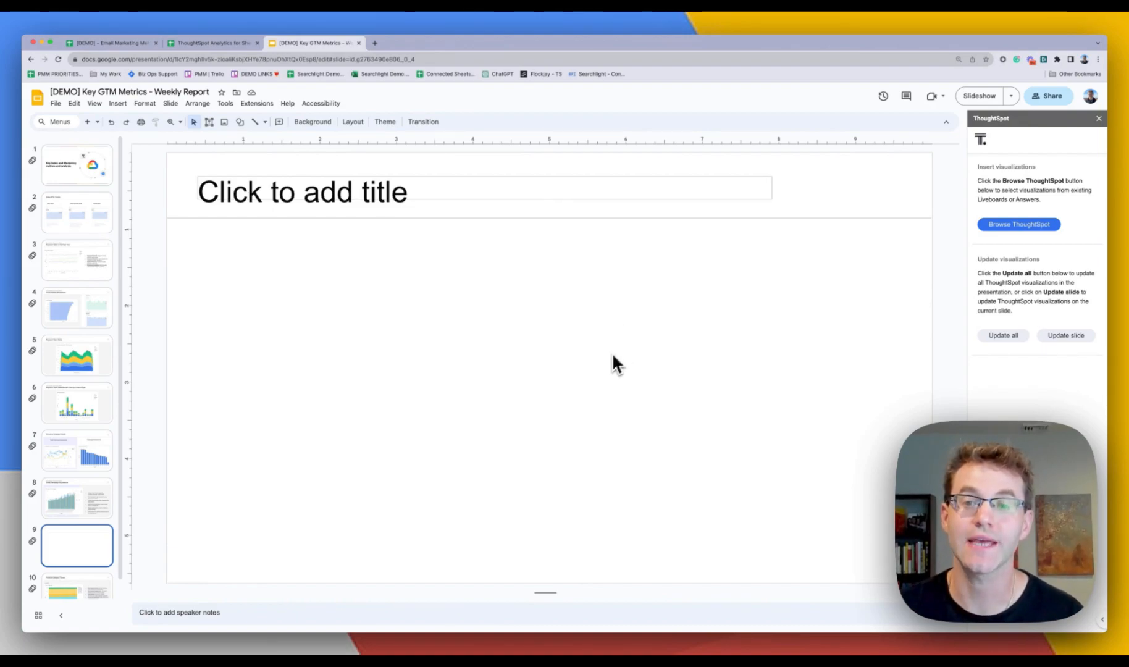
pyautogui.moveTo(1041, 369)
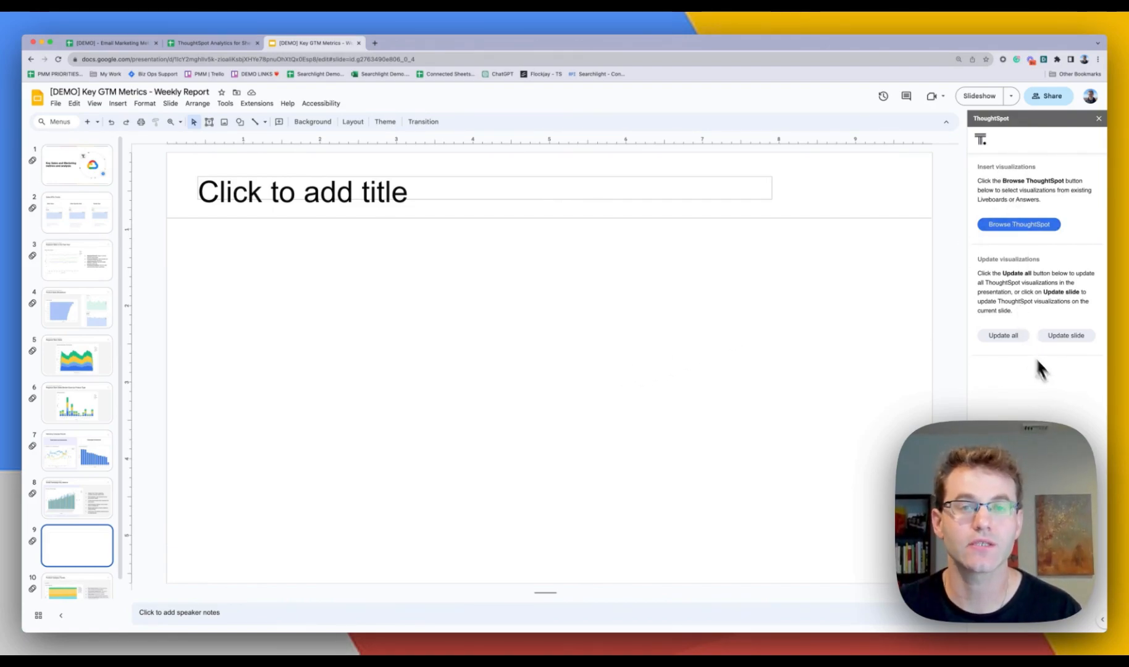
pyautogui.moveTo(1026, 338)
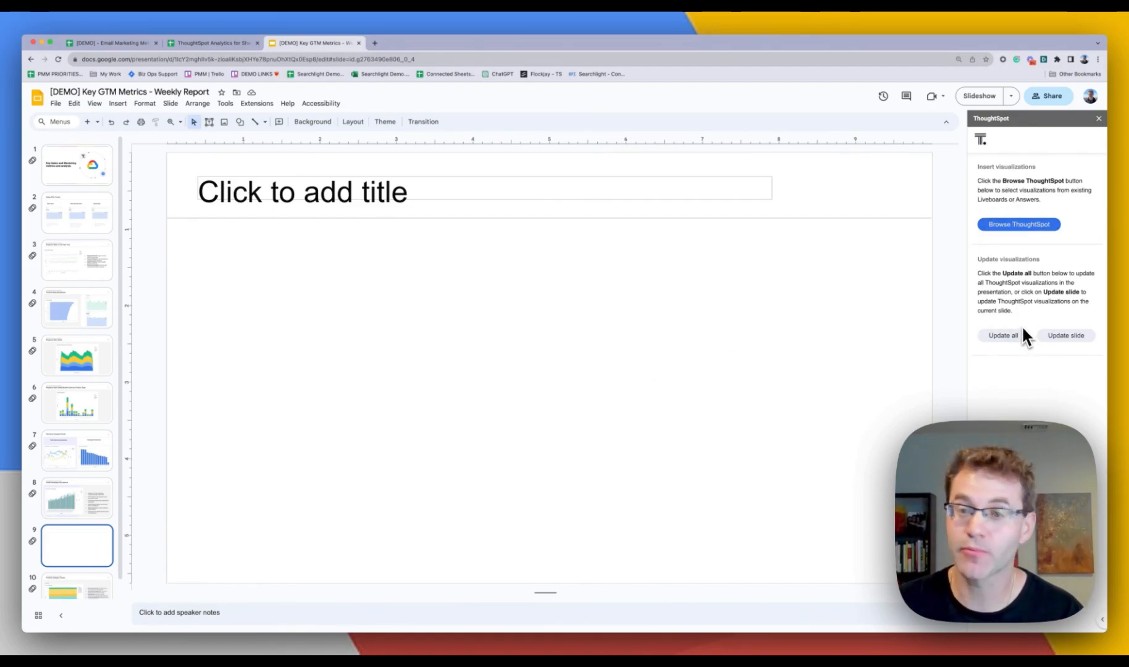
pyautogui.moveTo(310, 449)
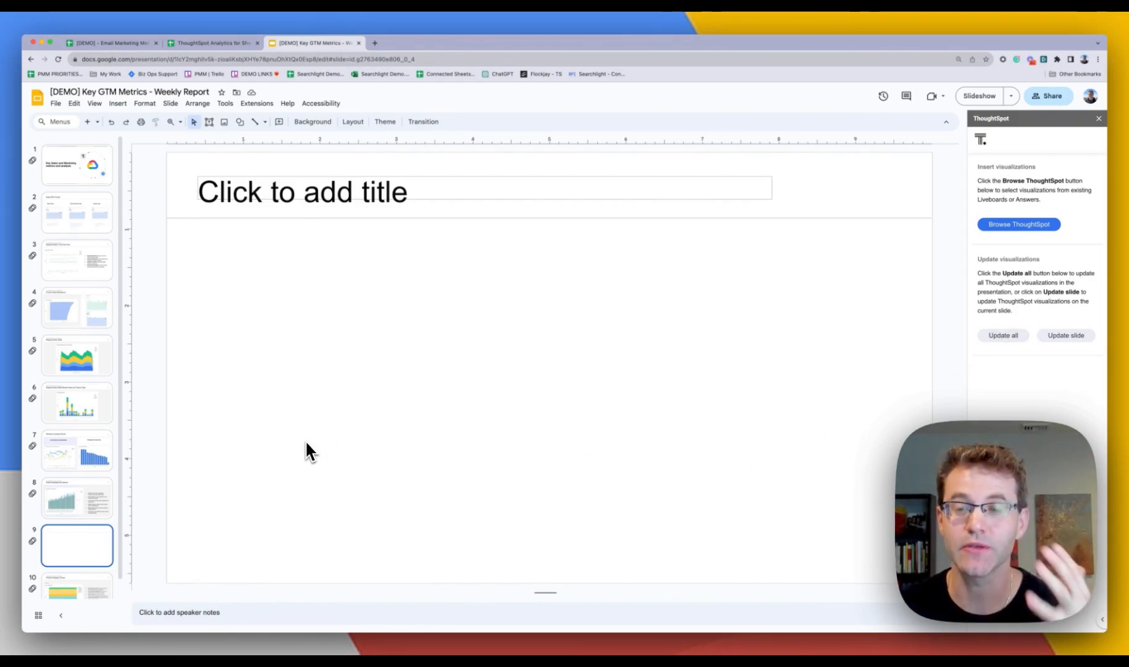
pyautogui.moveTo(972, 351)
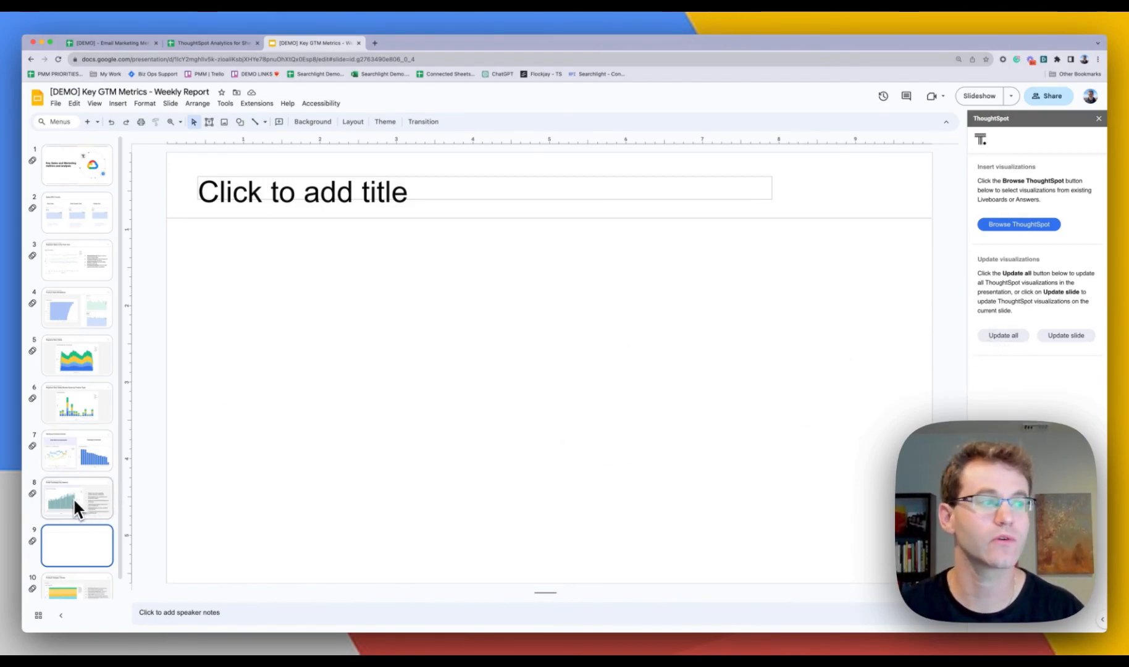
# - Glance back at the Email Campaign Key Metrics slide and return to blank slide 9
pyautogui.click(77, 499)
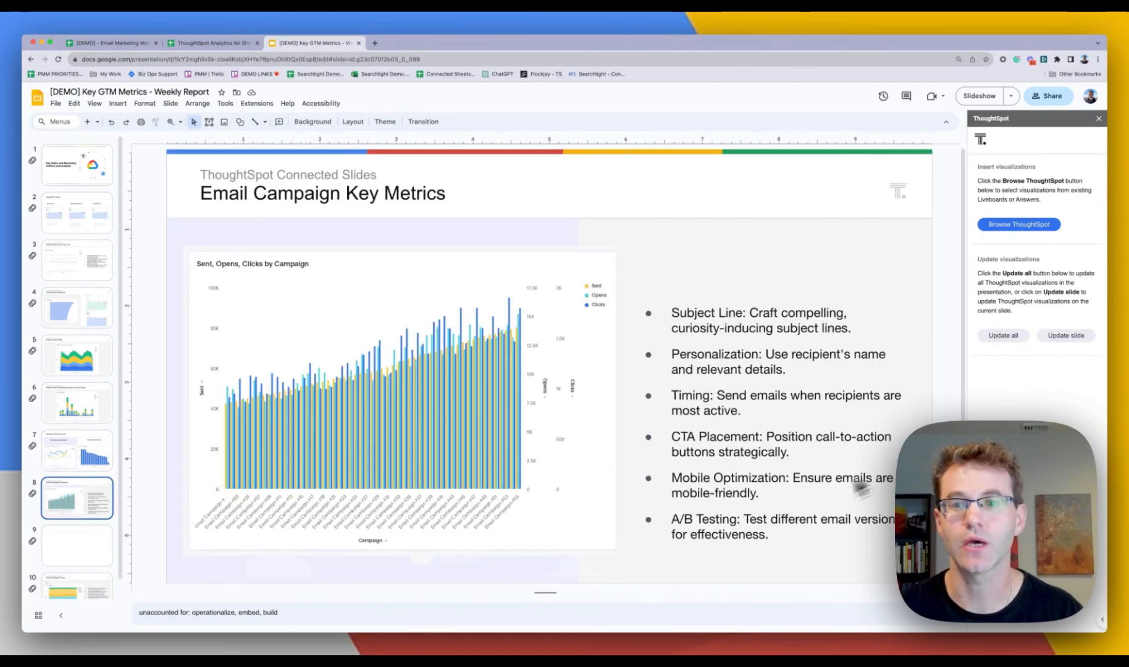
pyautogui.click(76, 544)
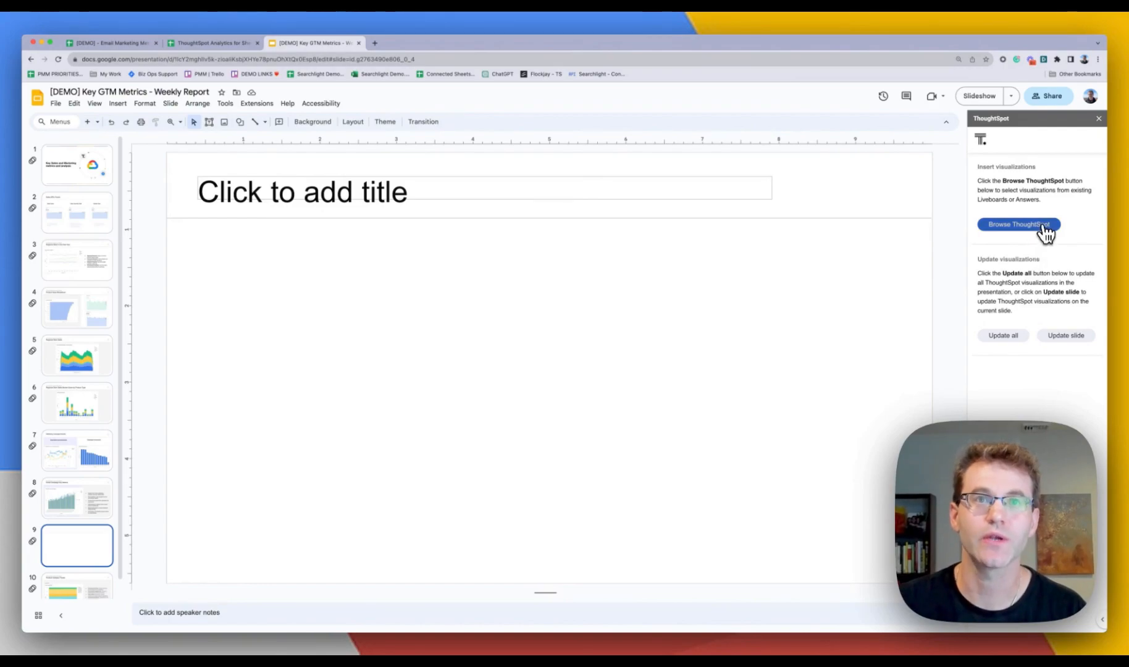
pyautogui.moveTo(1019, 234)
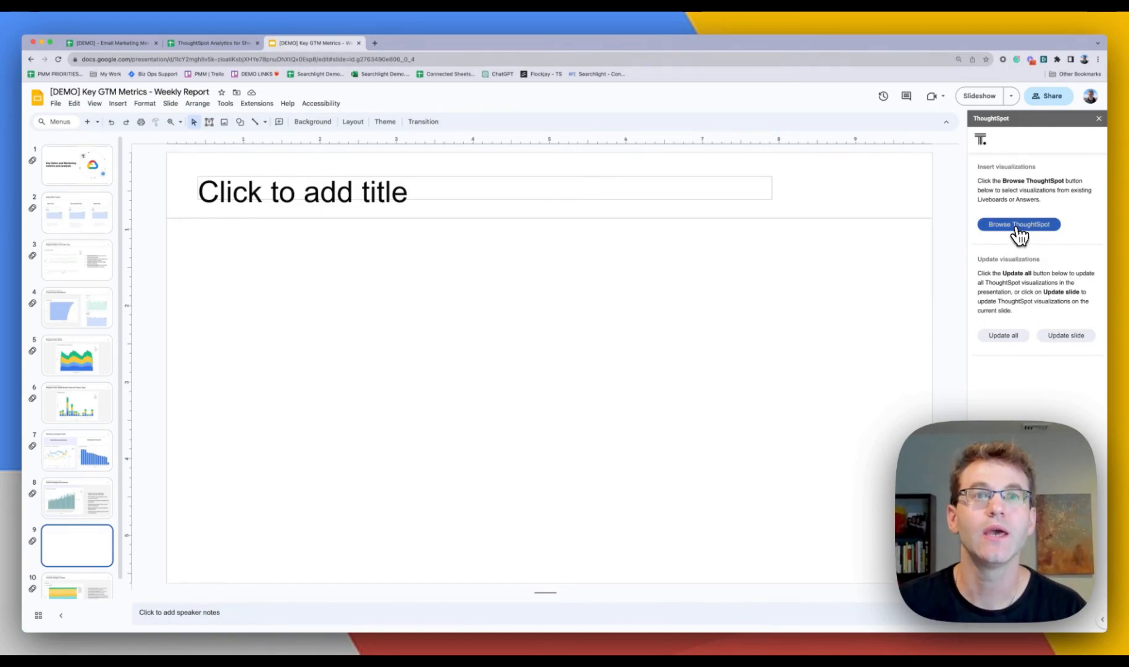
# - Insert the ThoughtSpot Conversions by Campaign chart onto slide 9 from the Browse ThoughtSpot list
pyautogui.click(1018, 223)
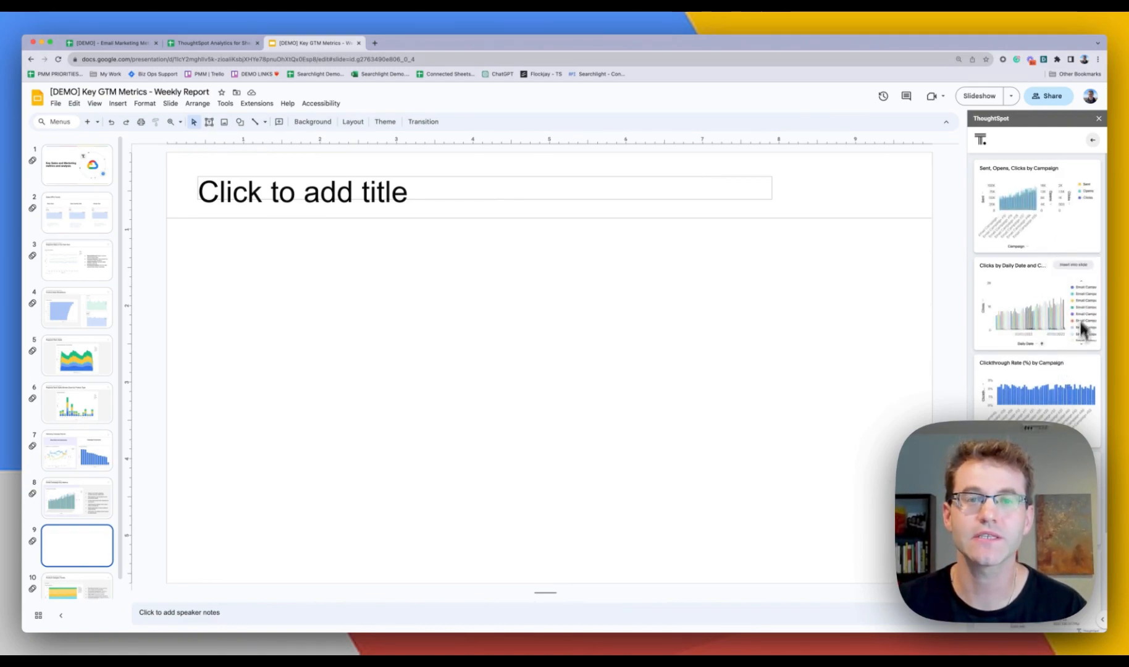
pyautogui.scroll(-3)
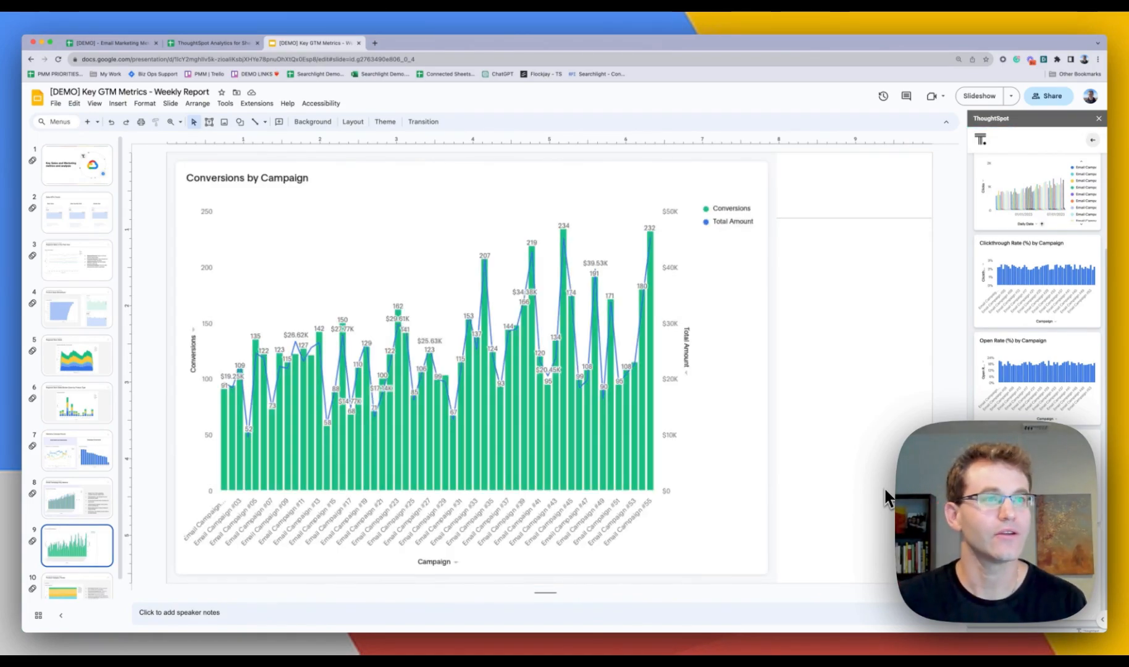
pyautogui.click(468, 361)
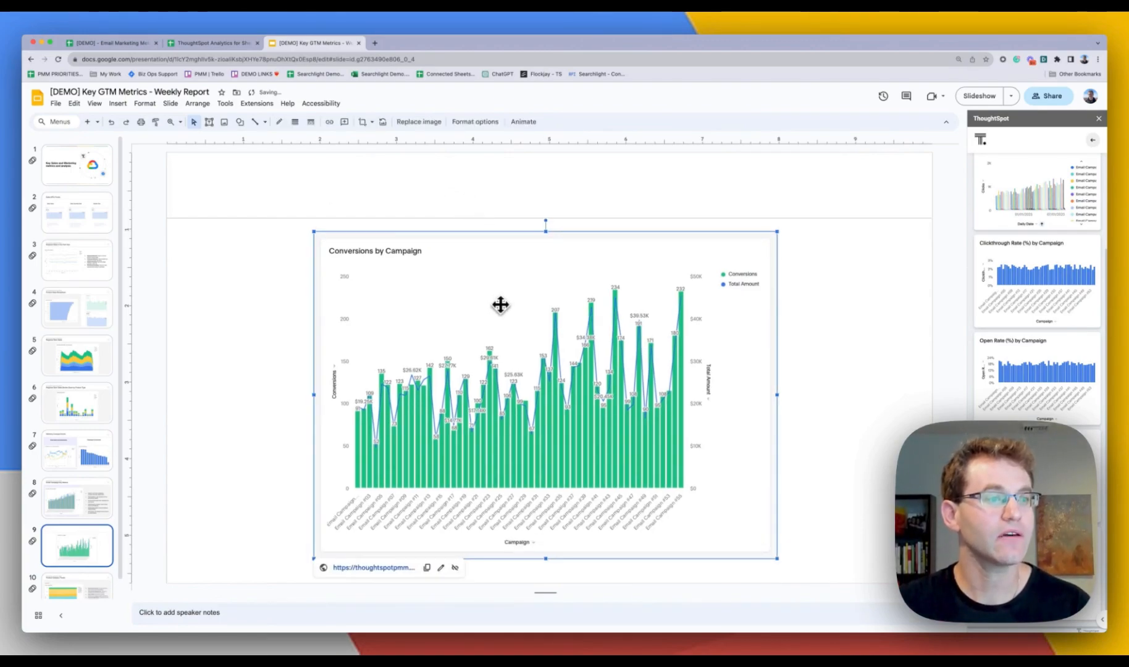
pyautogui.moveTo(370, 579)
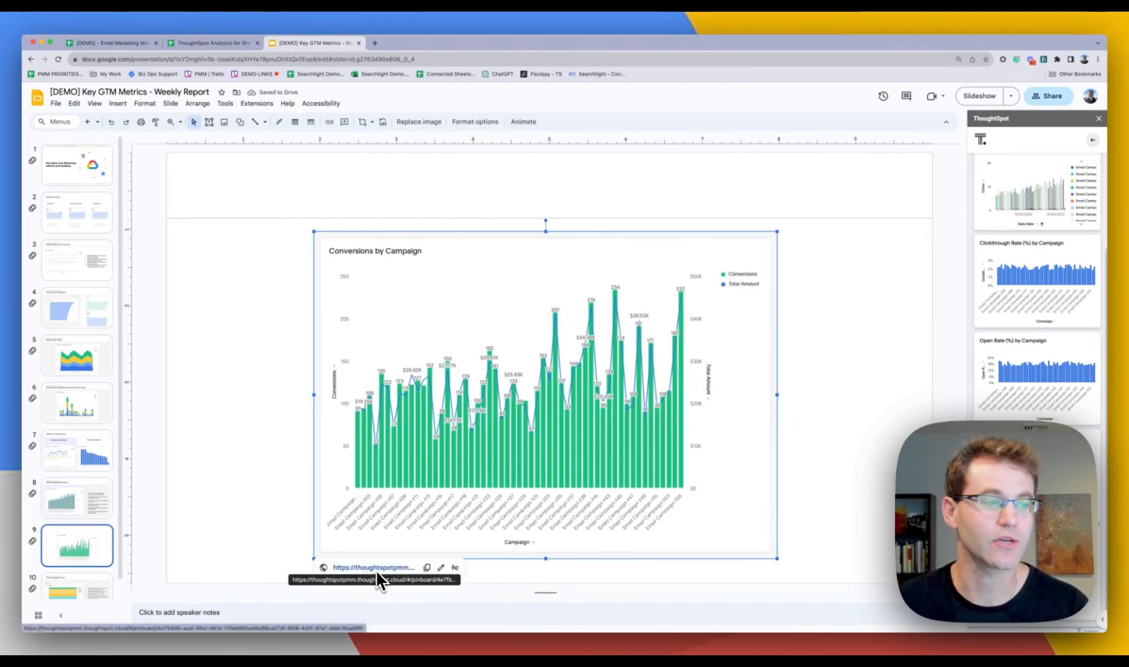
# - View the chart's live source in ThoughtSpot Explore, then return to the slide deck
pyautogui.click(373, 568)
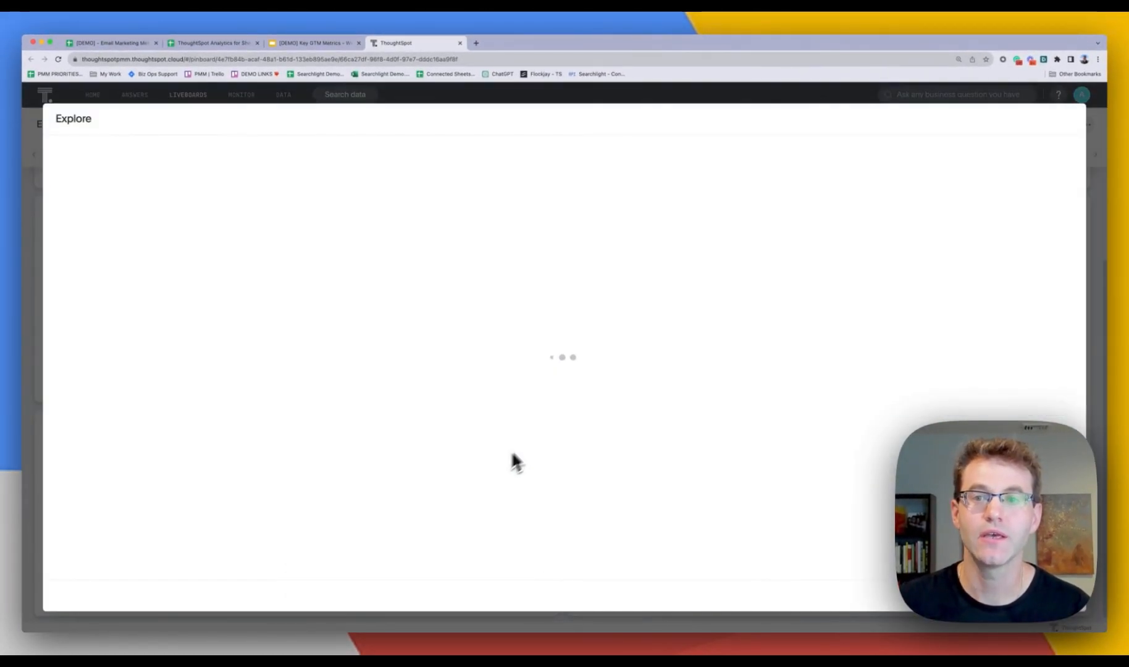
pyautogui.moveTo(545, 422)
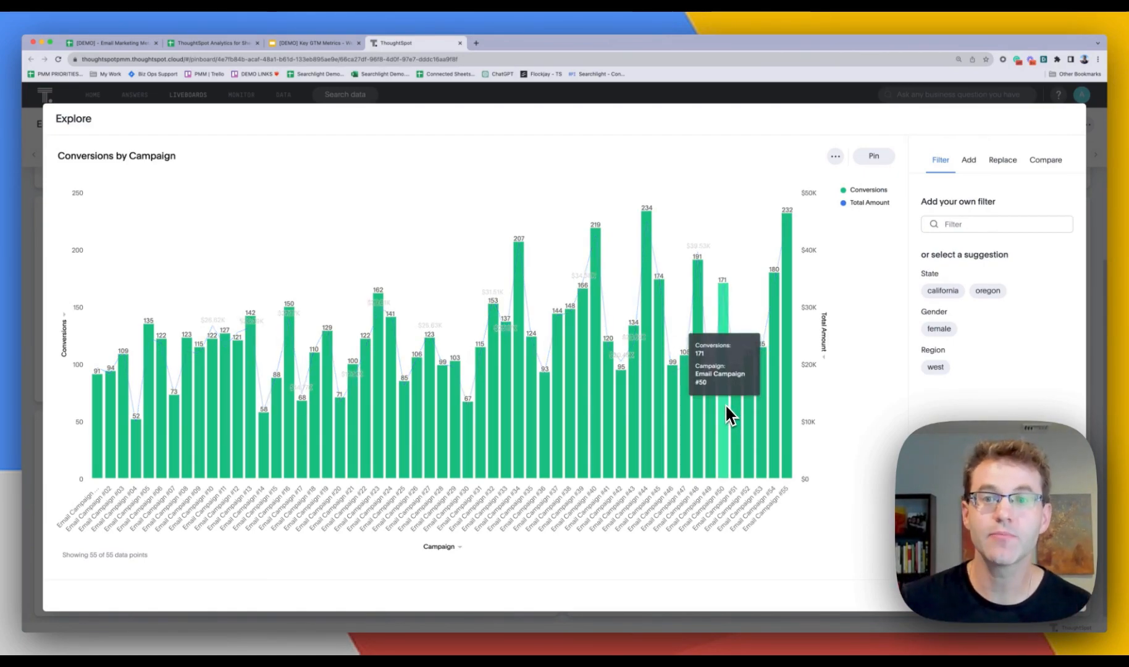
pyautogui.moveTo(674, 421)
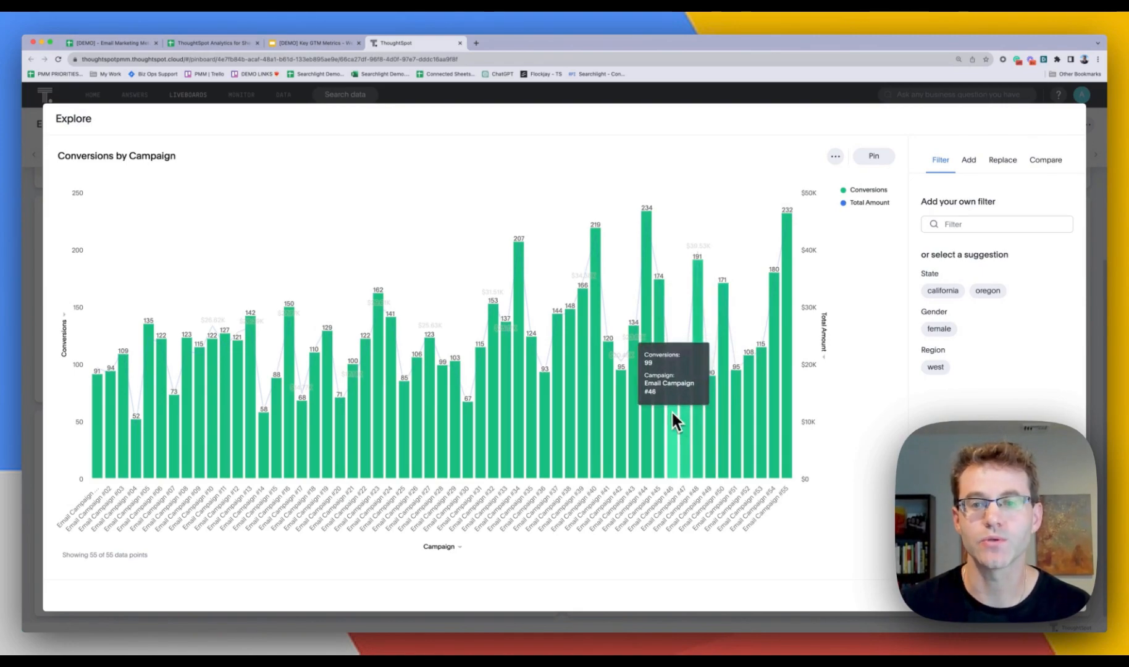
pyautogui.click(311, 43)
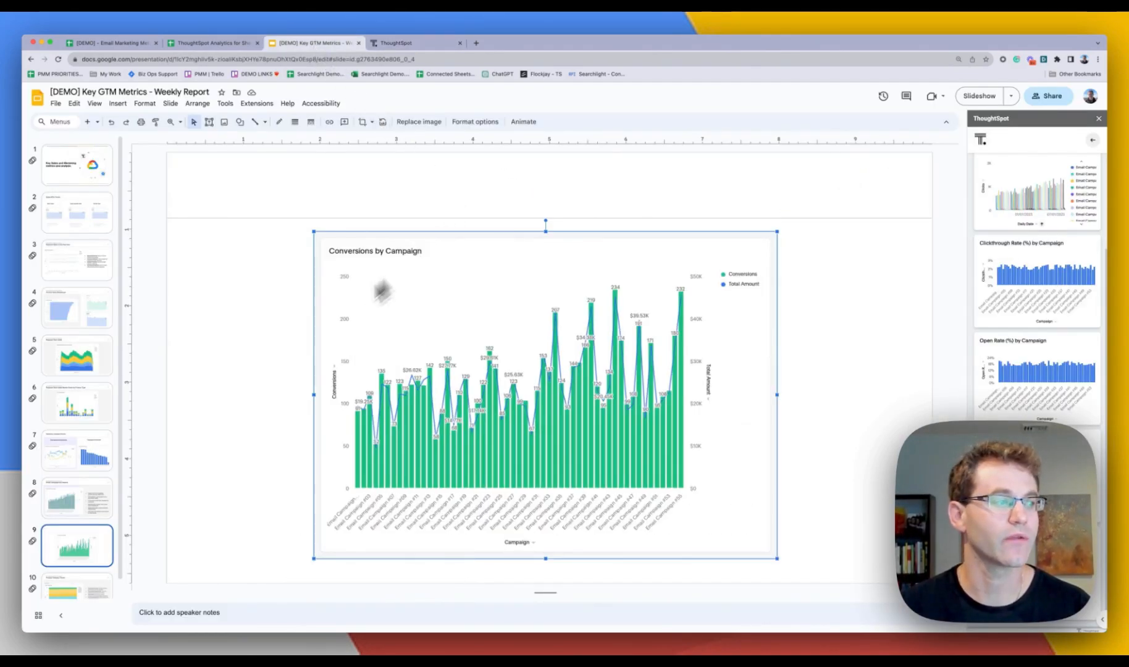